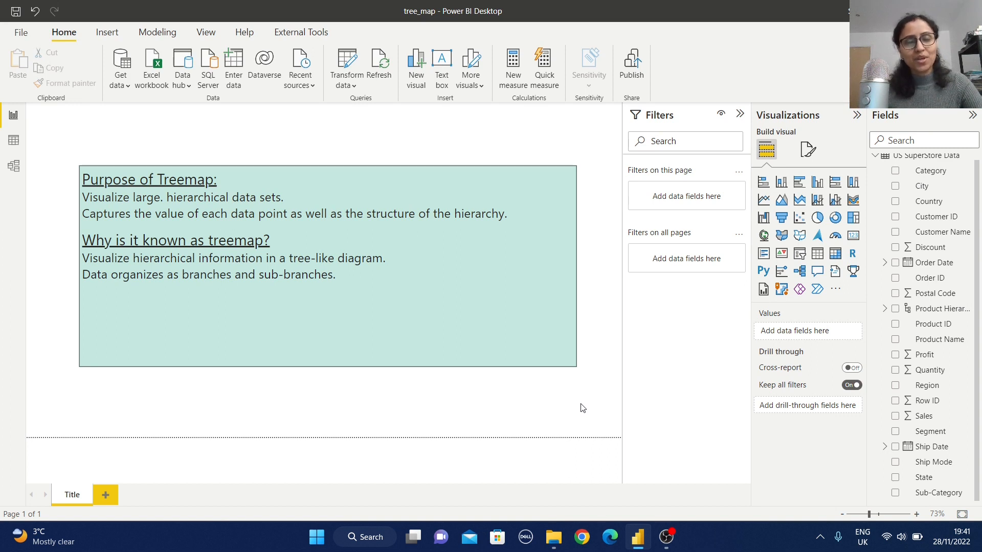
pyautogui.moveTo(569, 408)
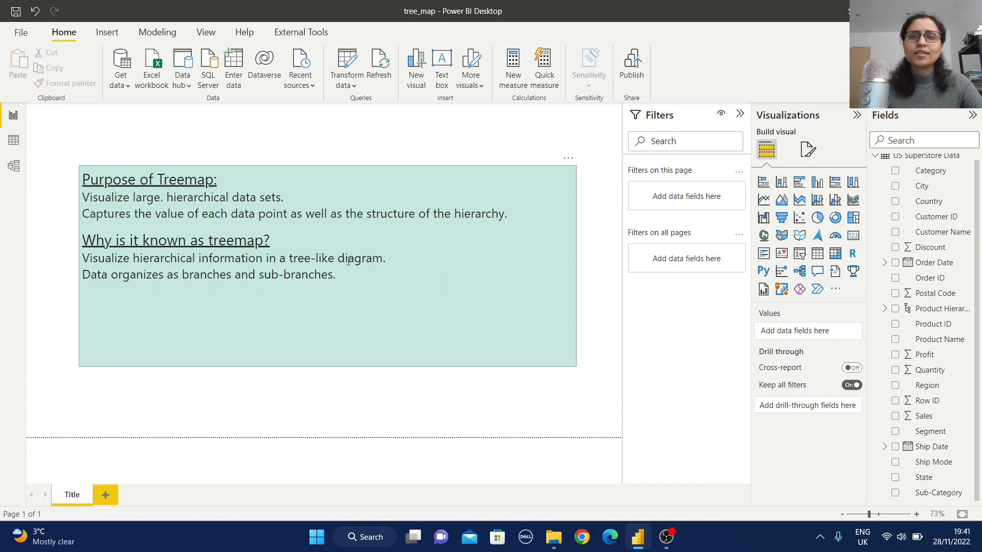
pyautogui.moveTo(324, 254)
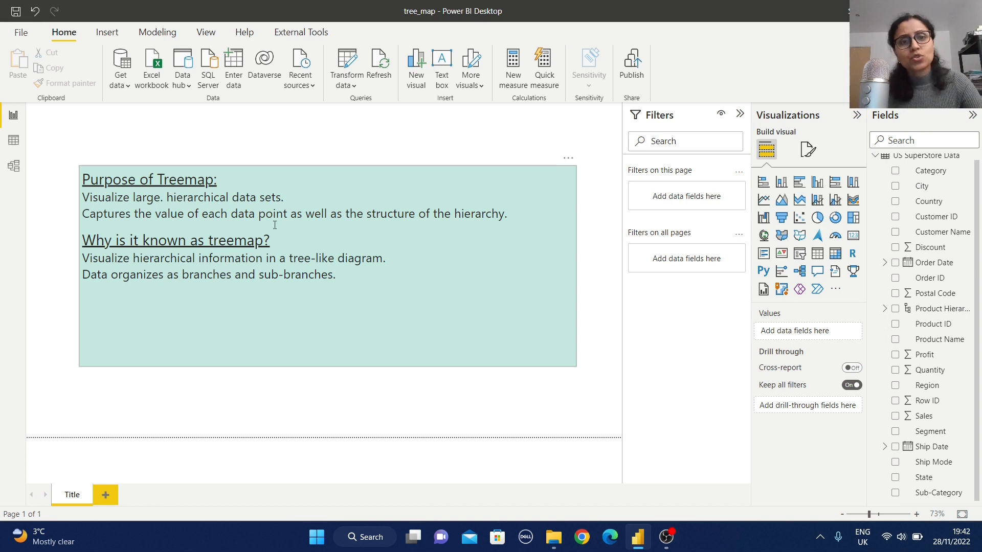
pyautogui.moveTo(299, 287)
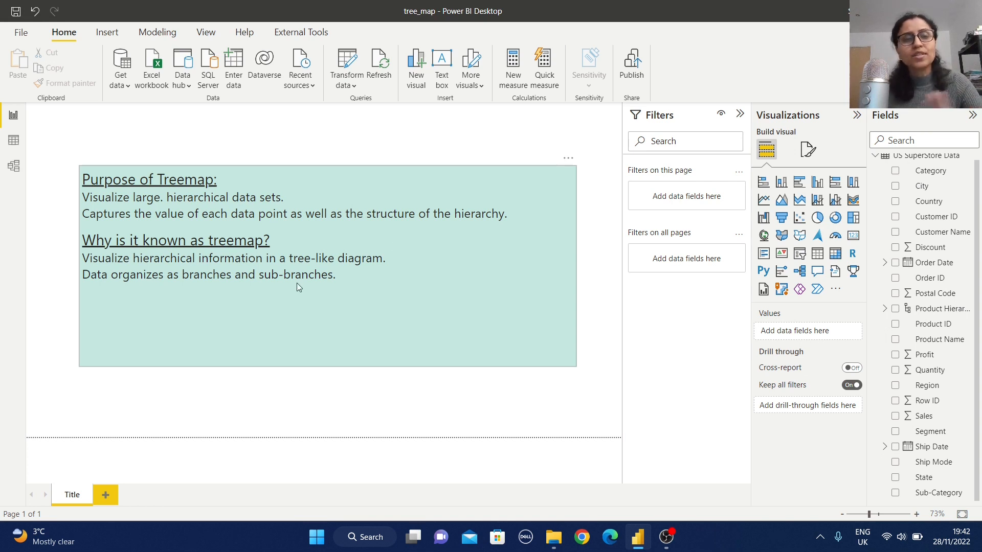
pyautogui.moveTo(305, 332)
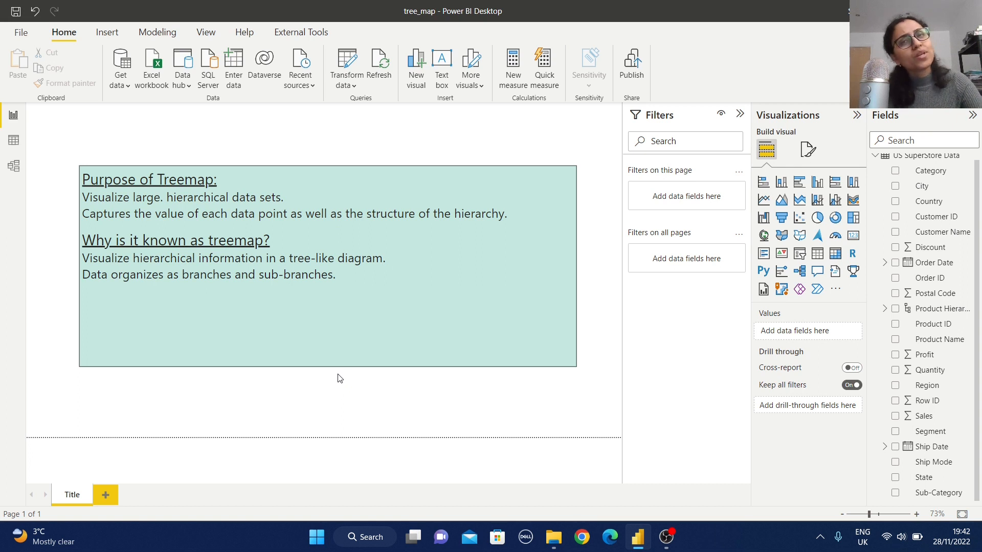
pyautogui.moveTo(283, 402)
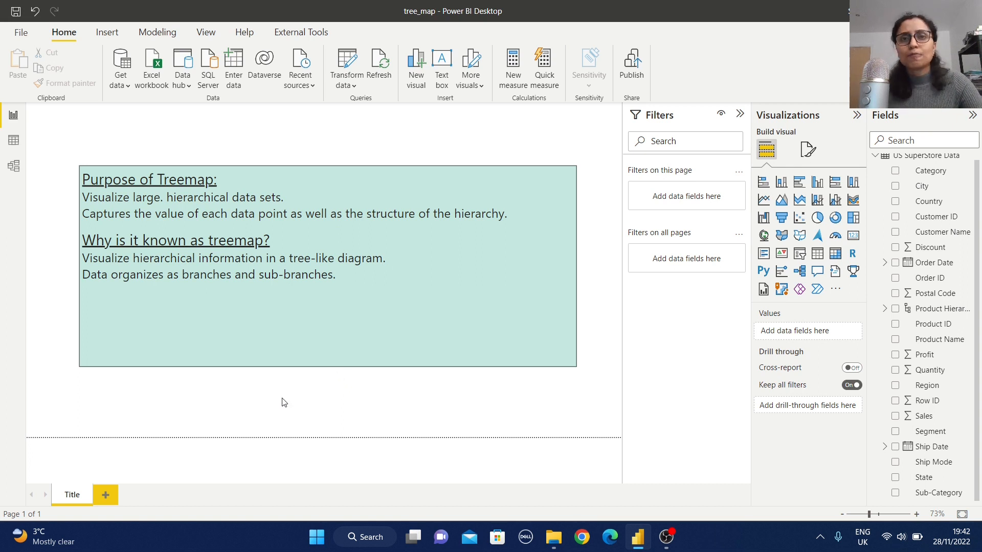
pyautogui.moveTo(106, 495)
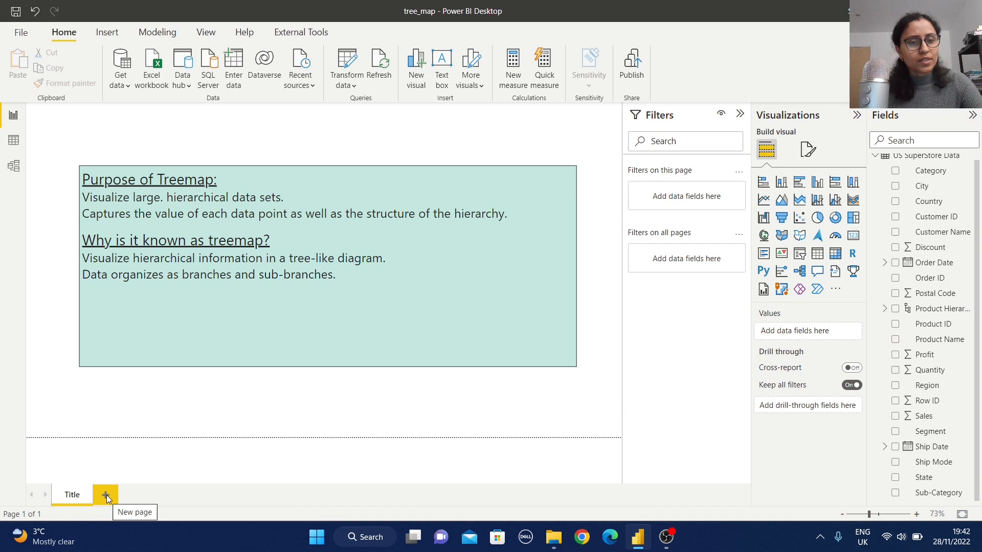
# Add blank Page 1 after the Title page, briefly browsing Get data options
pyautogui.click(104, 494)
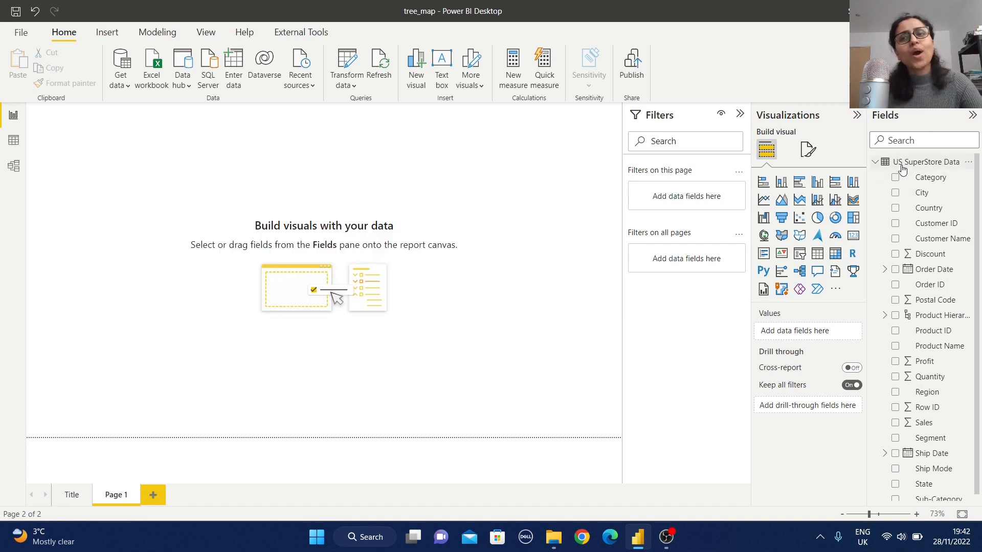
pyautogui.moveTo(929, 161)
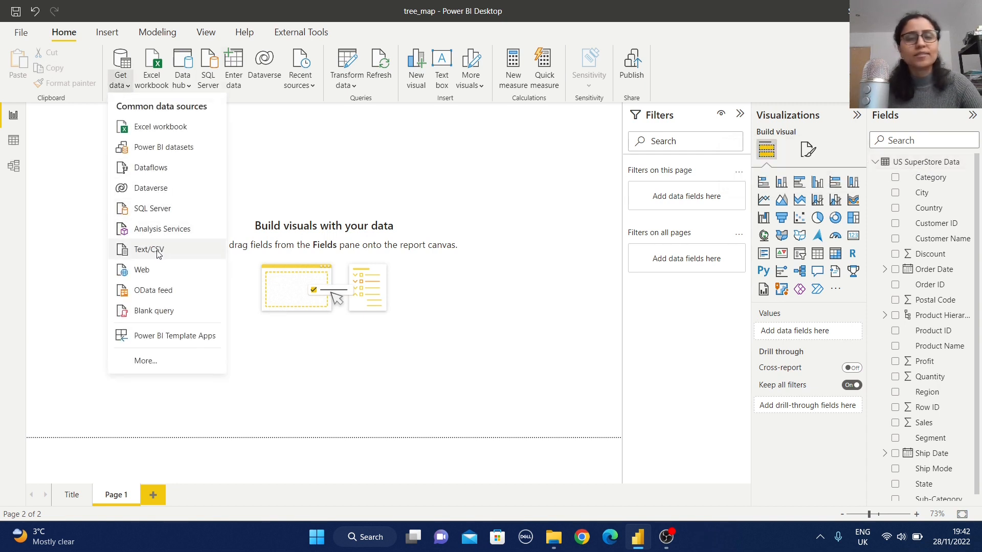
pyautogui.click(523, 200)
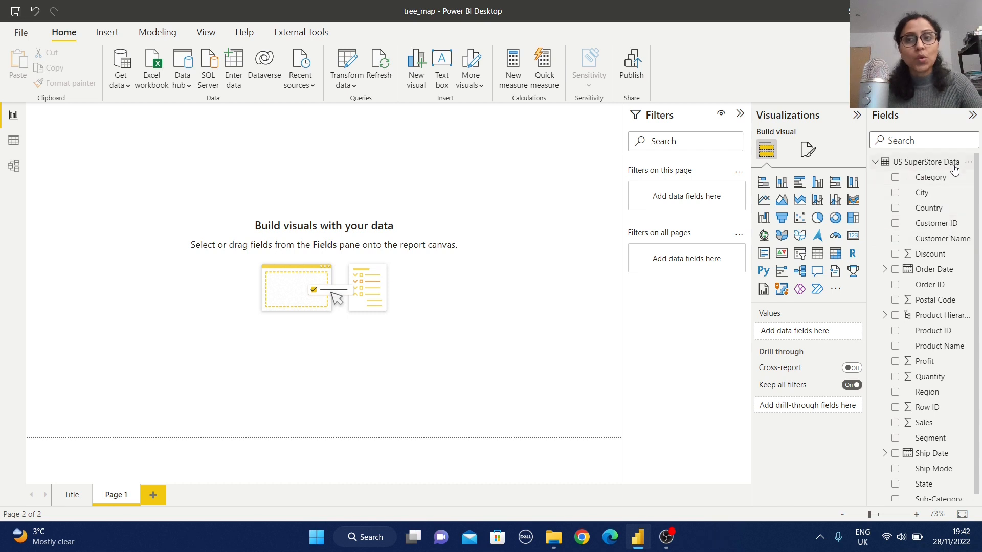
pyautogui.moveTo(285, 302)
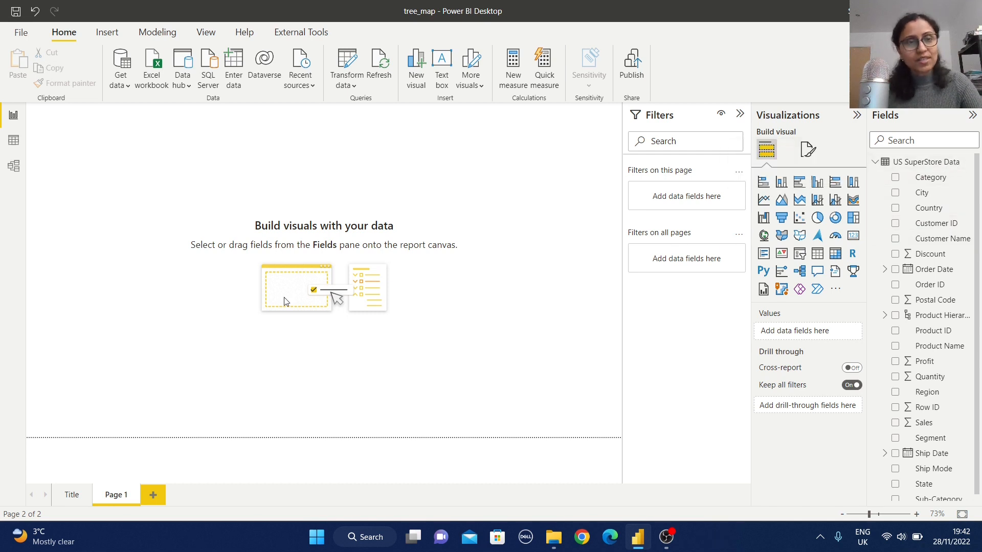
pyautogui.moveTo(506, 316)
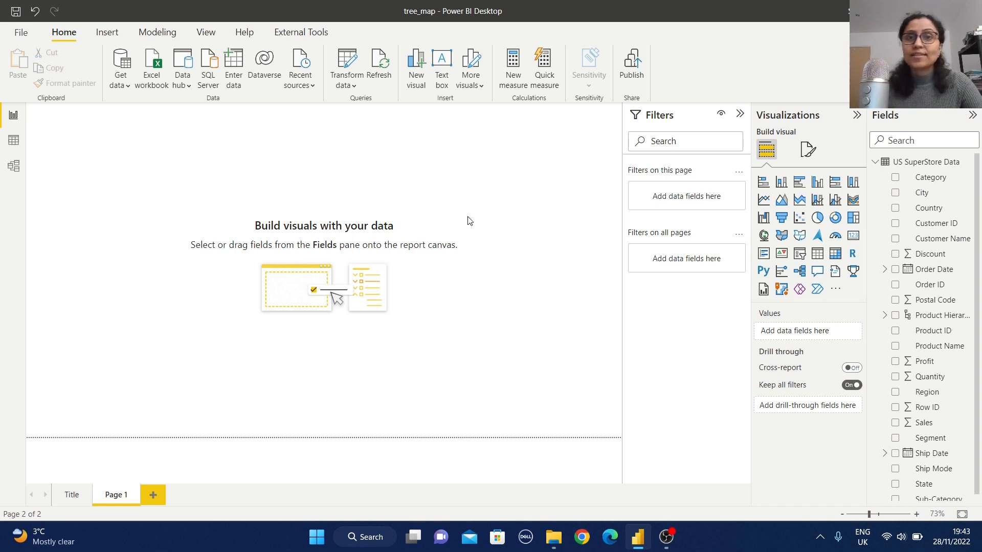
pyautogui.moveTo(853, 218)
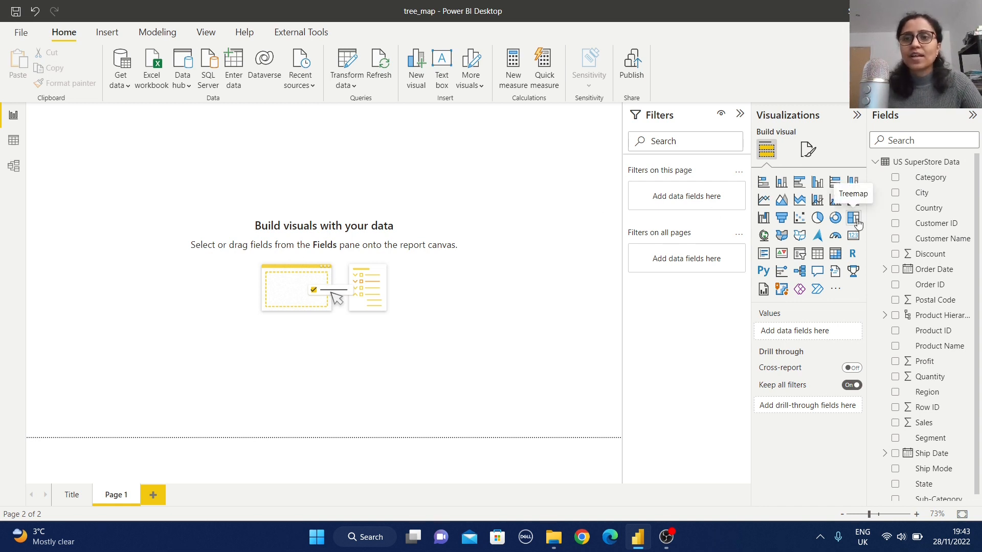
# Insert a treemap with Category grouping and Sales values
pyautogui.click(853, 218)
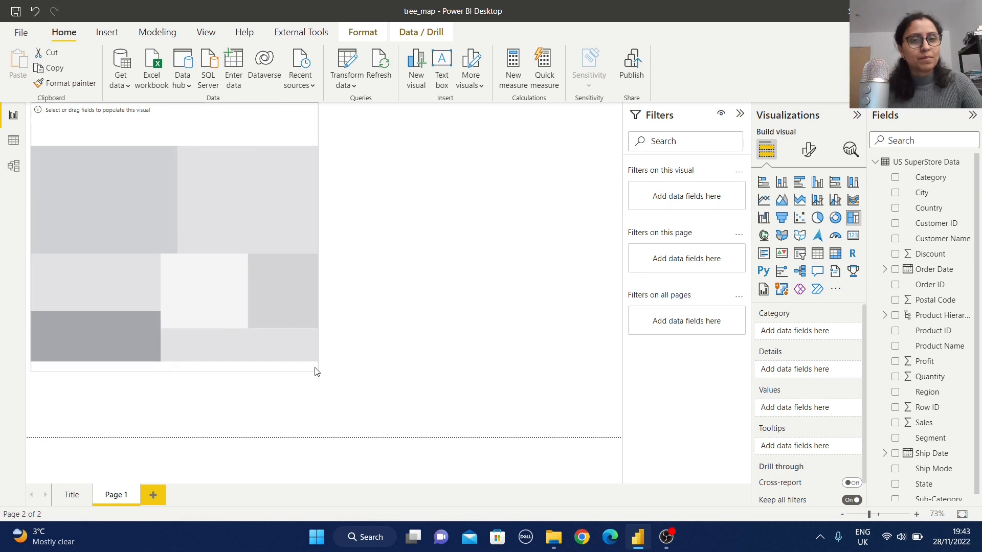
pyautogui.click(176, 250)
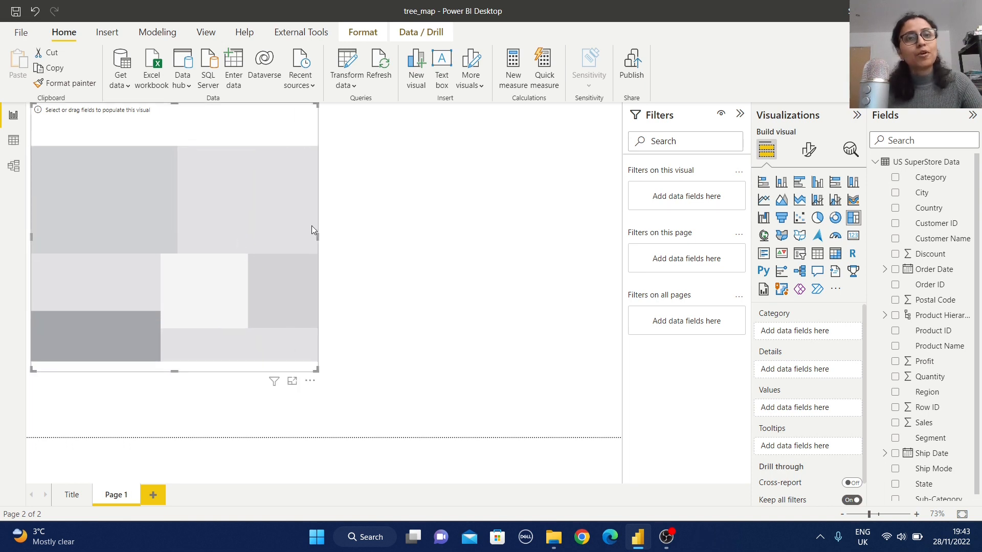
pyautogui.moveTo(795, 325)
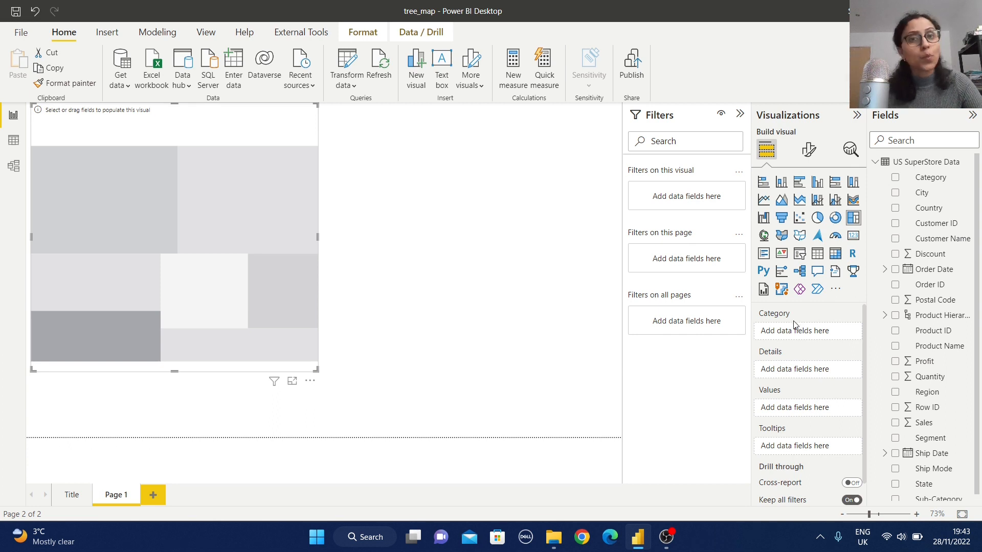
pyautogui.moveTo(773, 380)
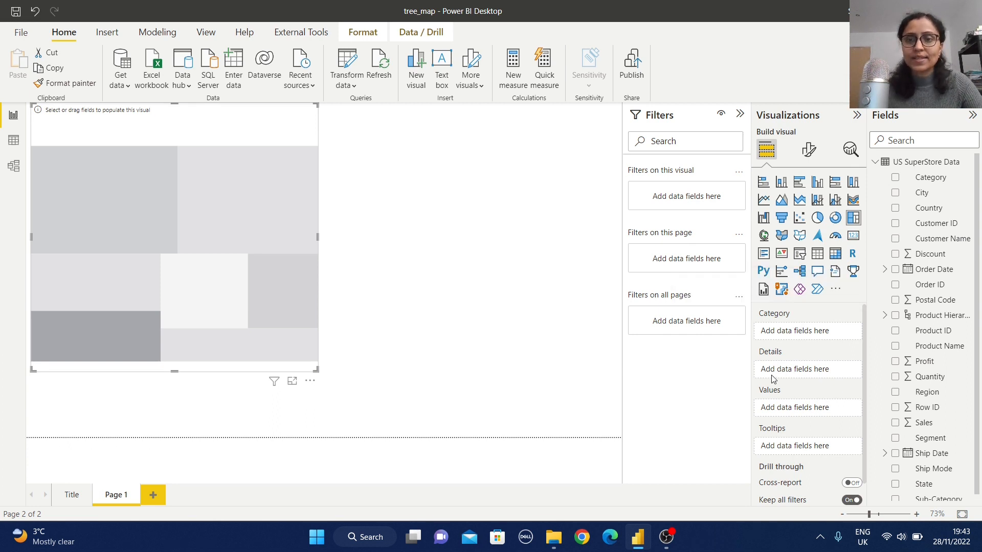
pyautogui.moveTo(756, 447)
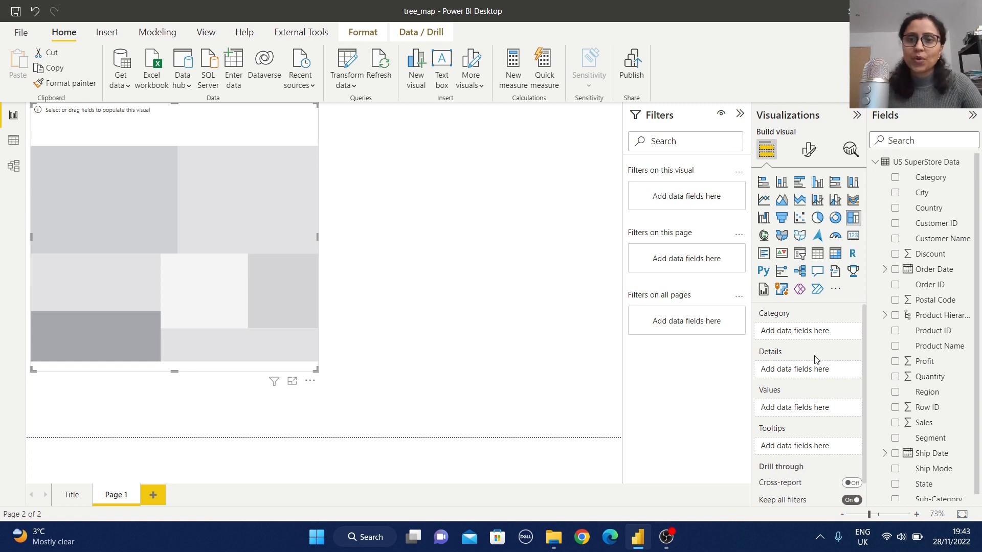
pyautogui.moveTo(787, 327)
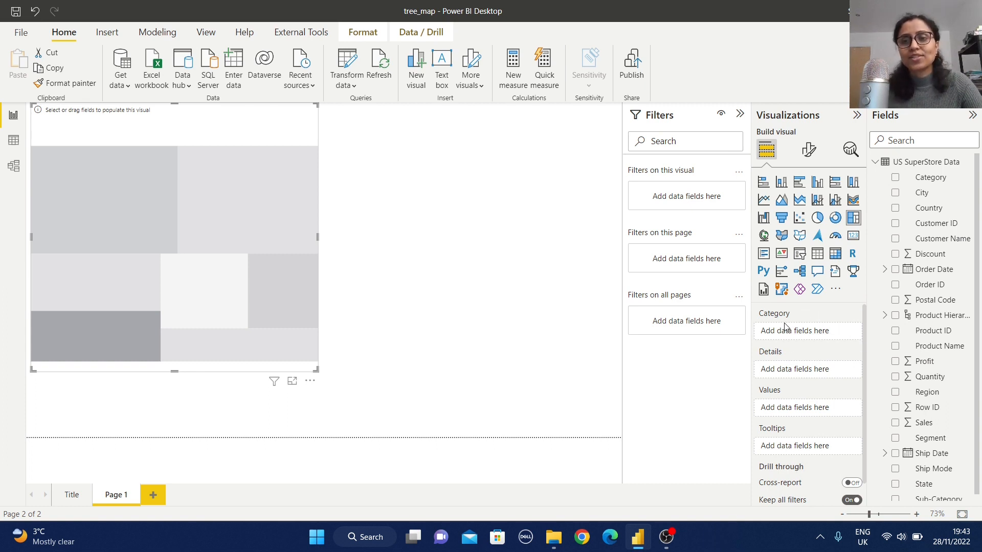
pyautogui.moveTo(932, 178)
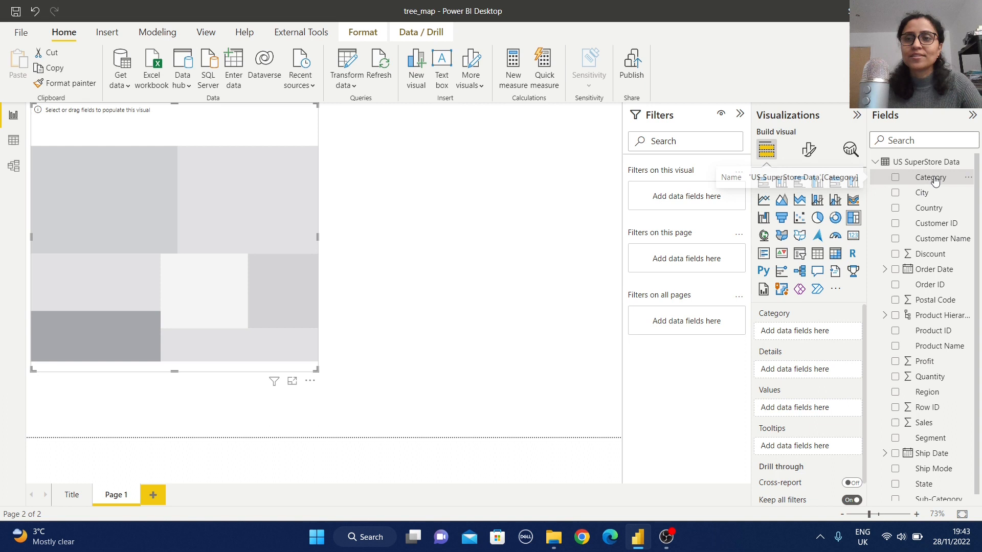
pyautogui.click(896, 178)
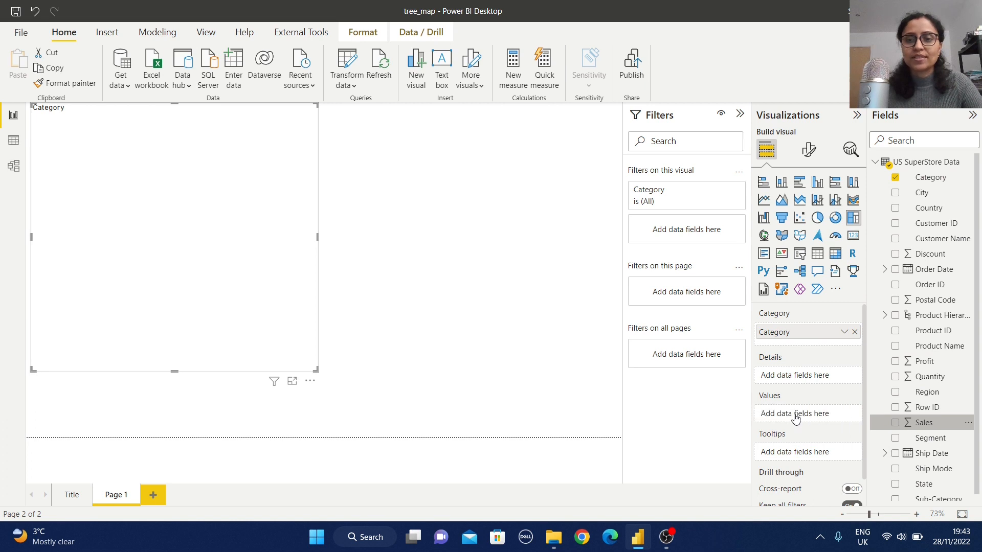
pyautogui.click(896, 422)
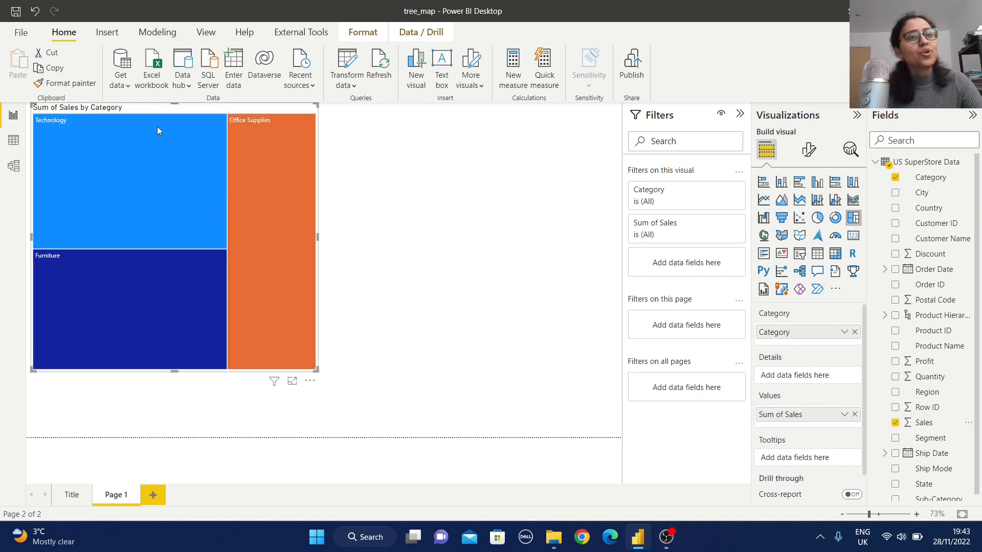
pyautogui.moveTo(274, 376)
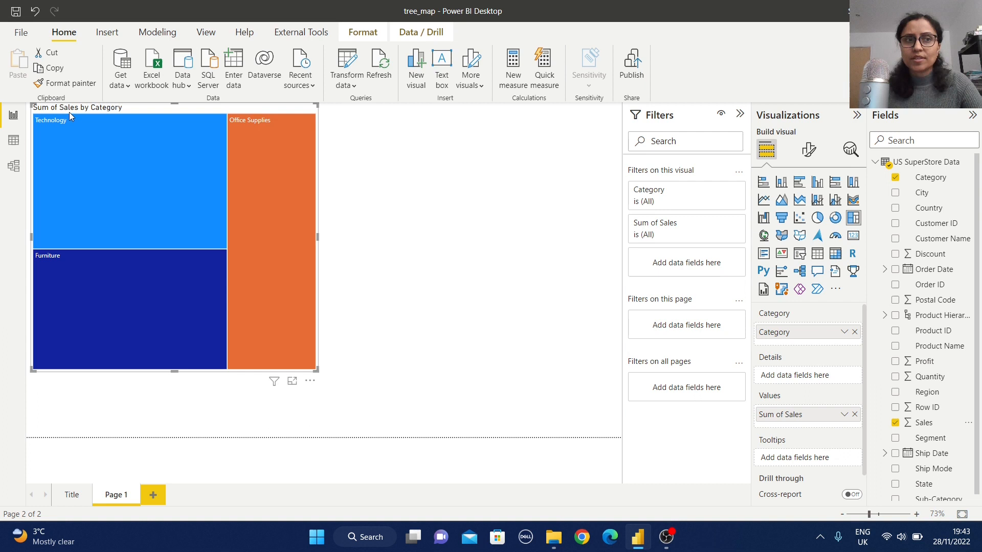
pyautogui.moveTo(289, 357)
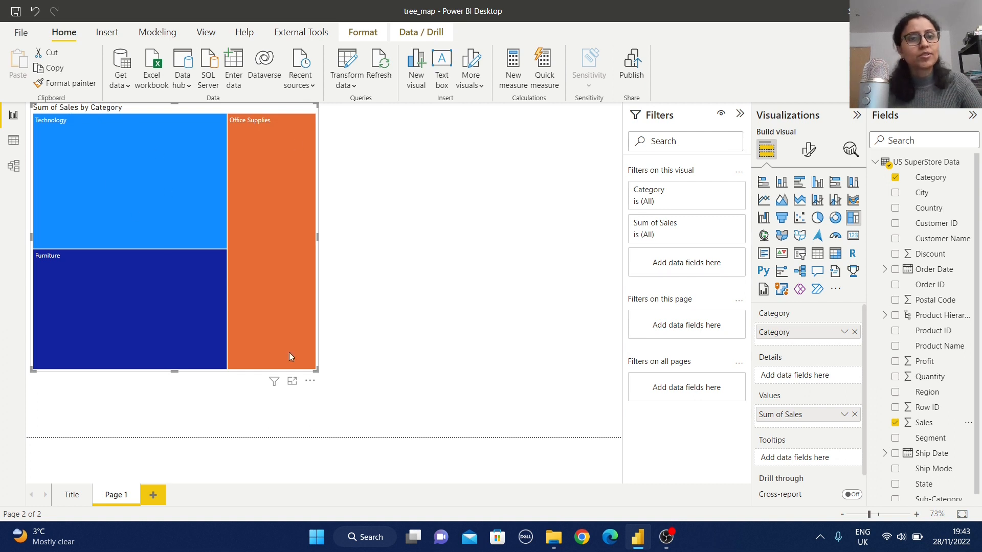
pyautogui.moveTo(384, 362)
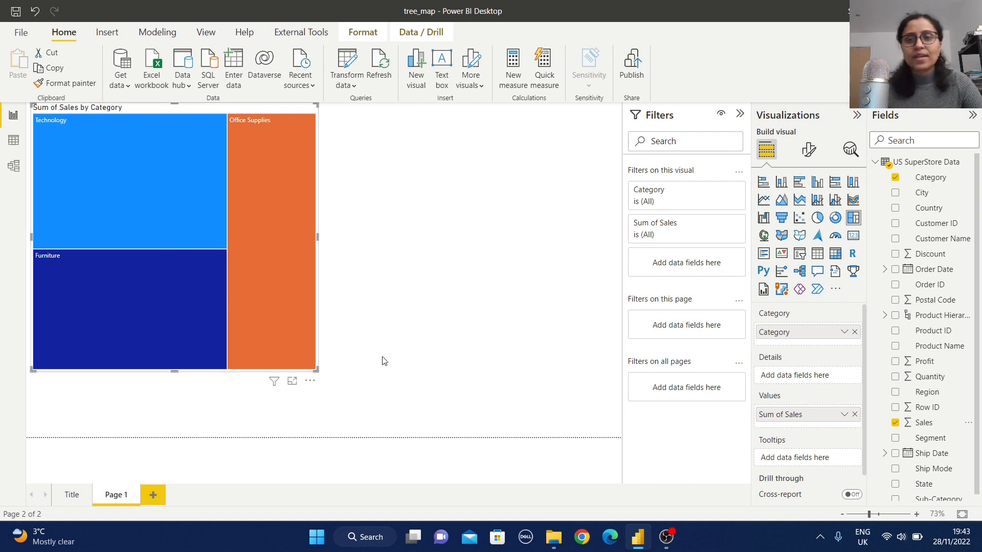
pyautogui.moveTo(418, 334)
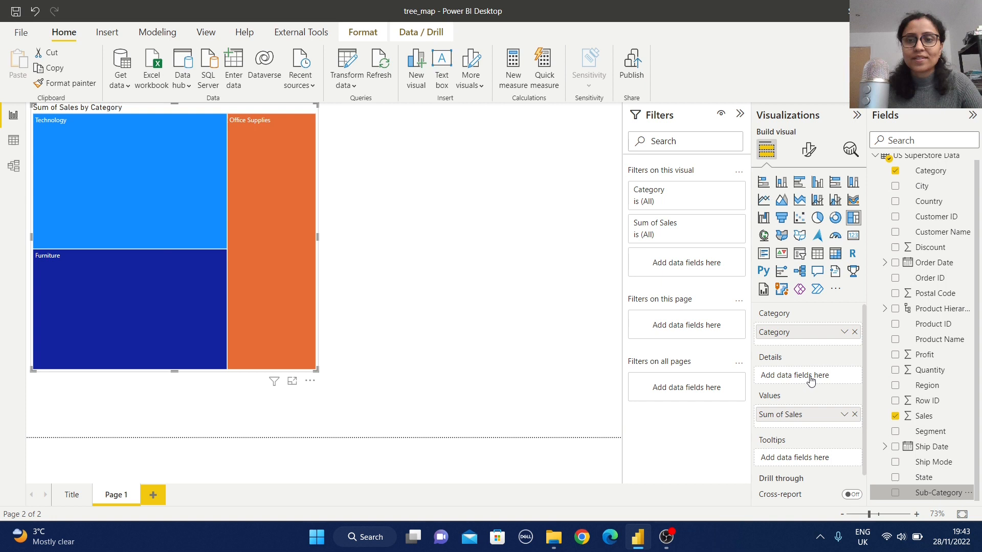
# Add Sub-Category to the first treemap's Details well
pyautogui.click(897, 493)
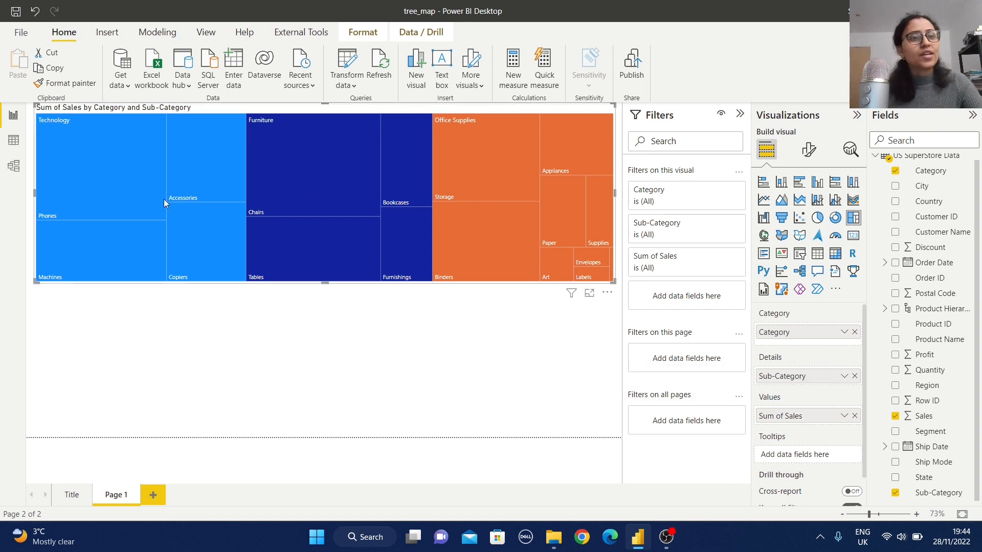
pyautogui.moveTo(243, 209)
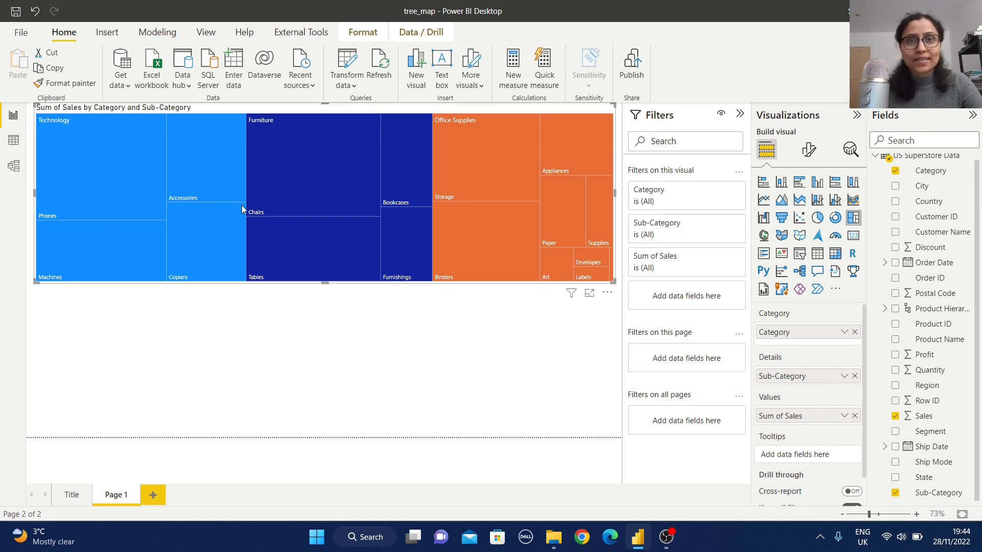
pyautogui.moveTo(92, 147)
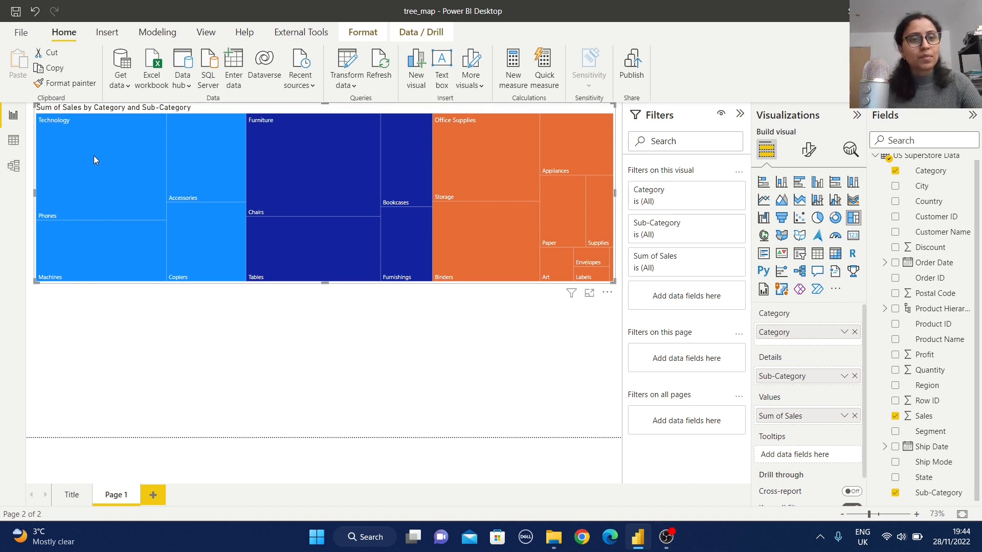
pyautogui.moveTo(151, 187)
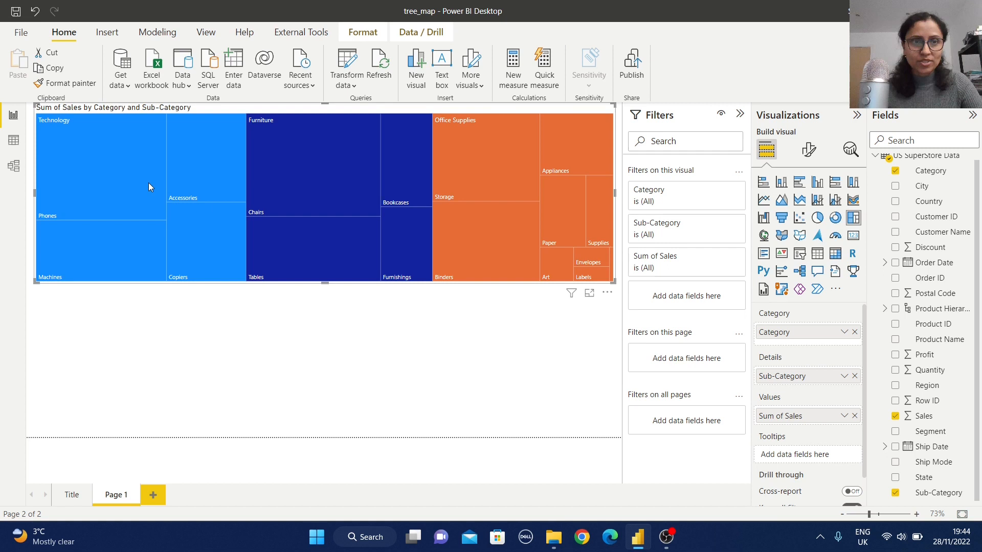
pyautogui.moveTo(131, 184)
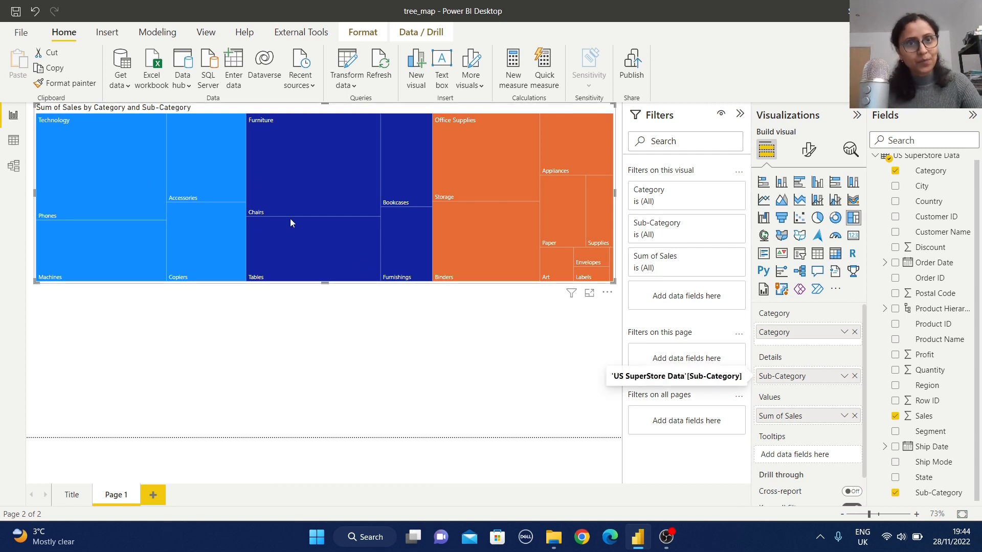
pyautogui.moveTo(464, 129)
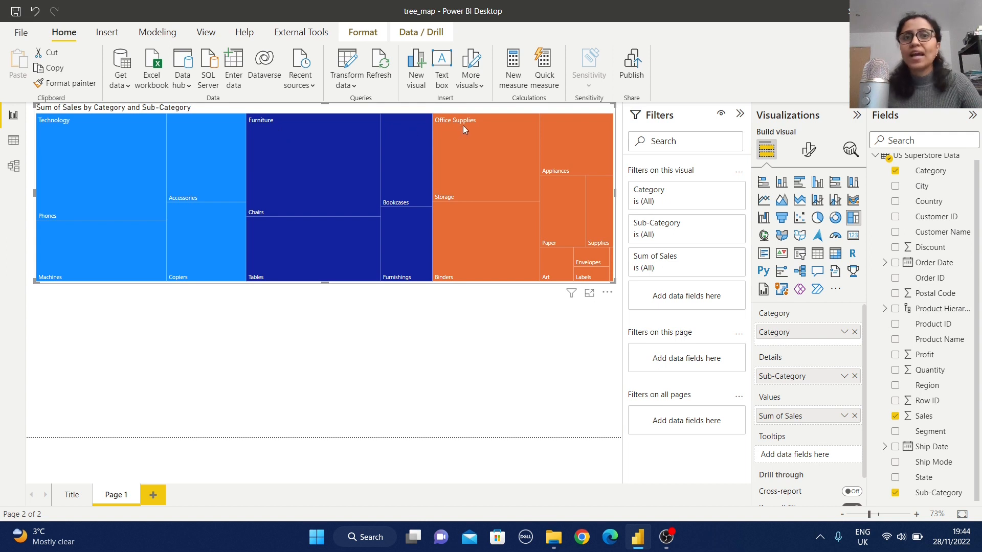
pyautogui.moveTo(463, 128)
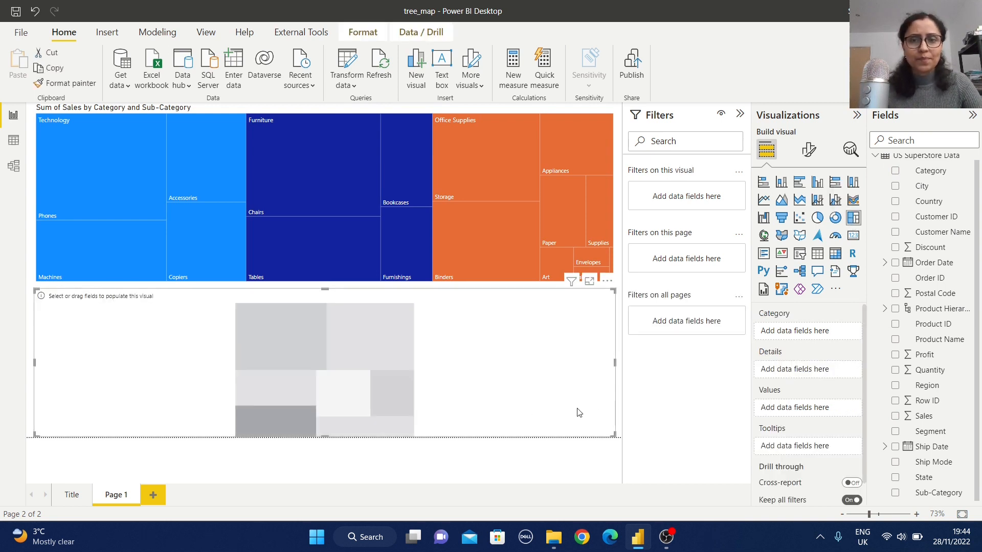
# Fill the second treemap with Category and Sales
pyautogui.click(896, 170)
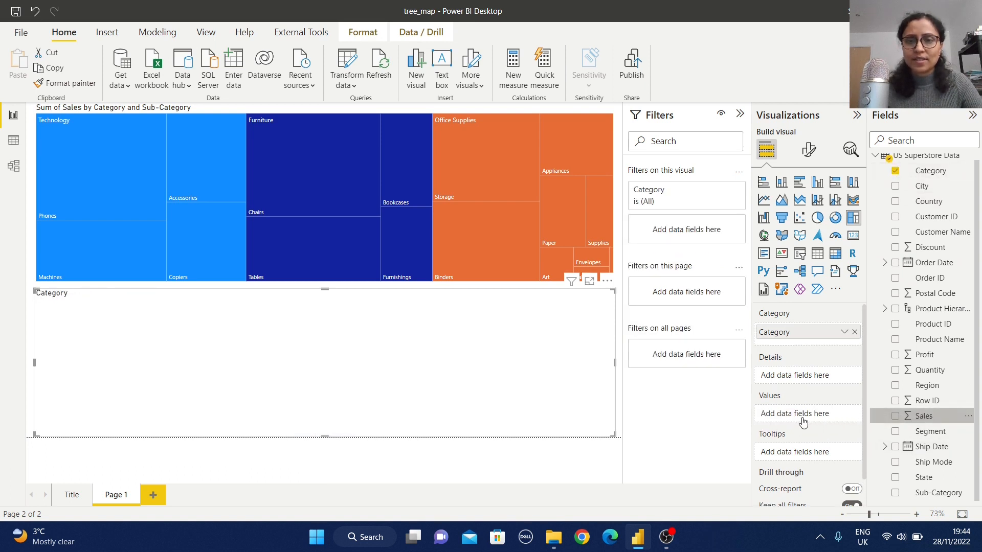
pyautogui.click(896, 416)
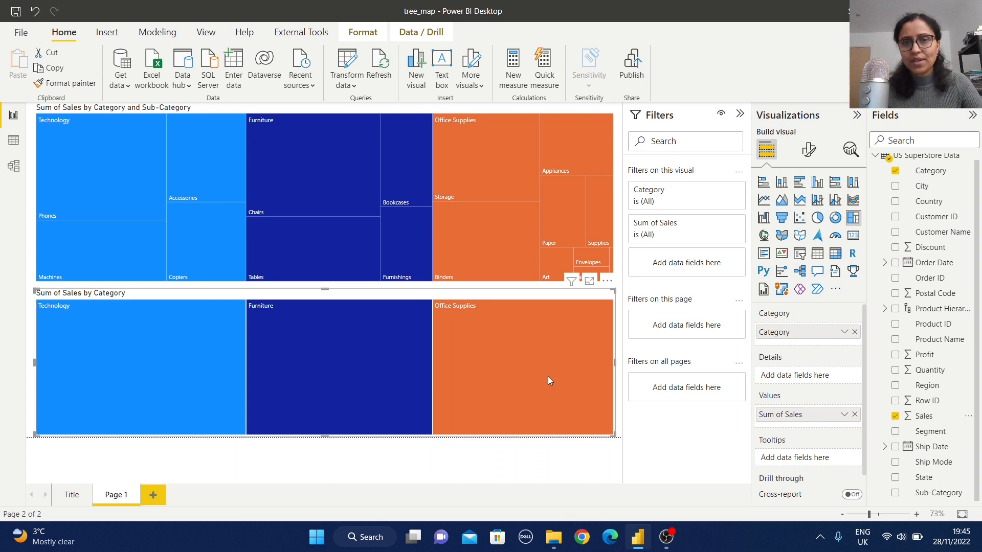
pyautogui.moveTo(937, 497)
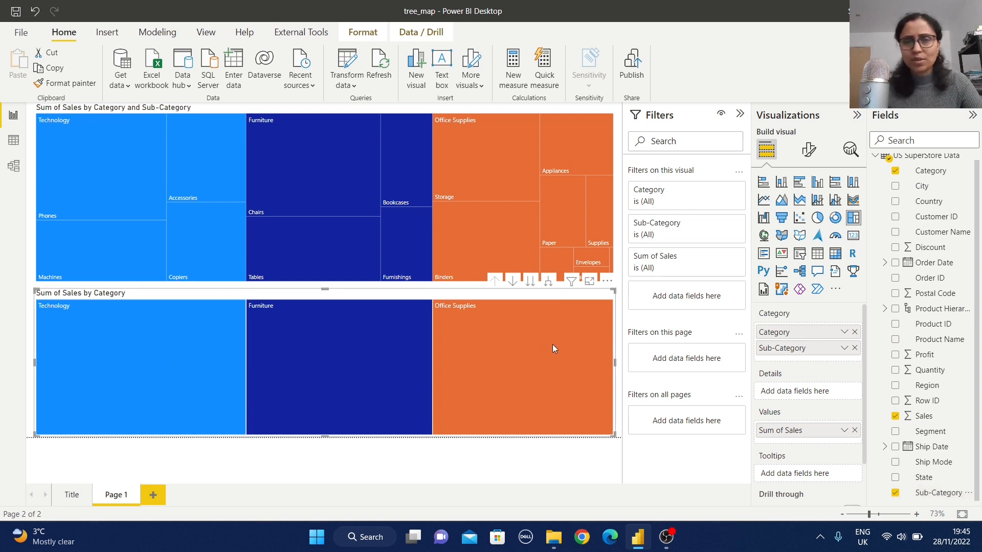
pyautogui.moveTo(553, 349)
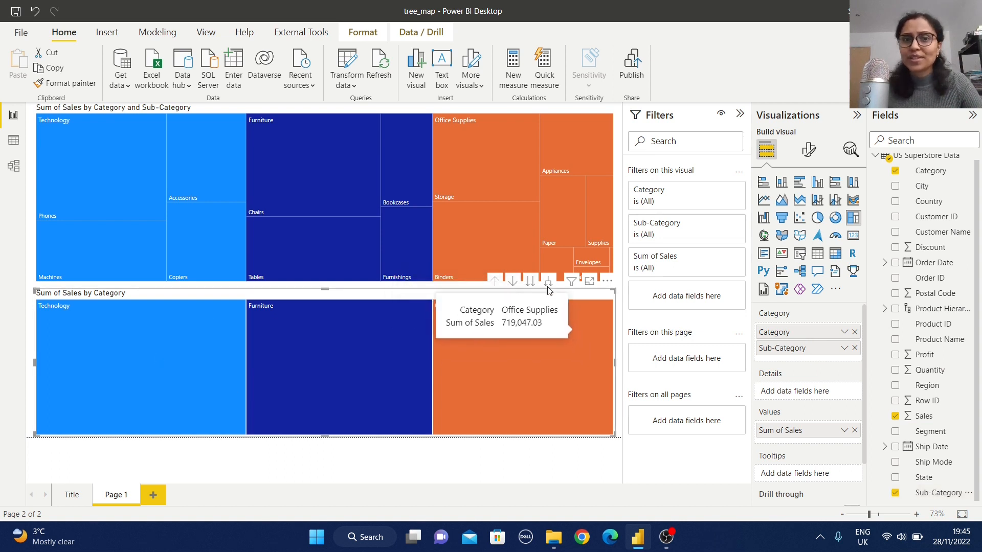
pyautogui.moveTo(548, 281)
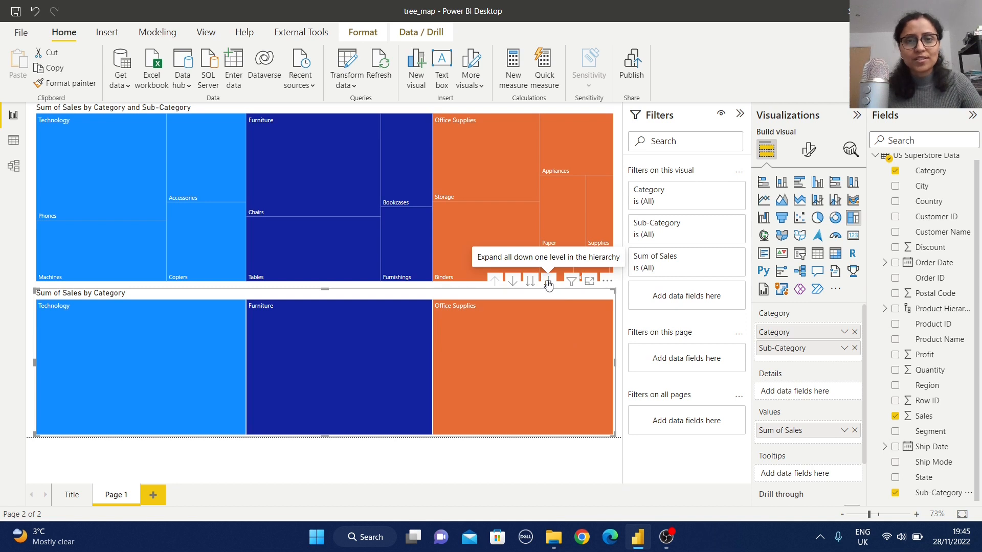
# Expand the lower treemap down one level to Category and Sub-Category tiles
pyautogui.click(548, 281)
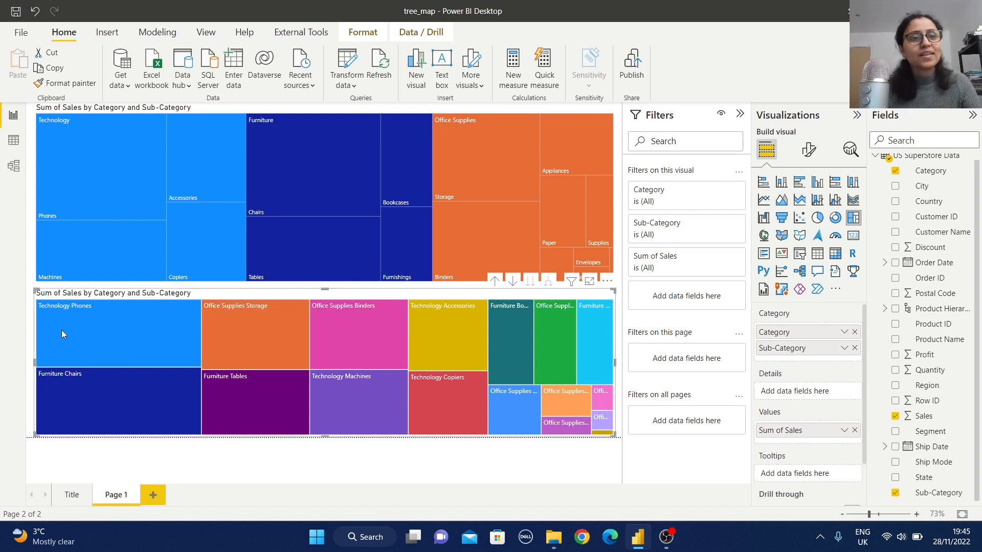
pyautogui.moveTo(128, 338)
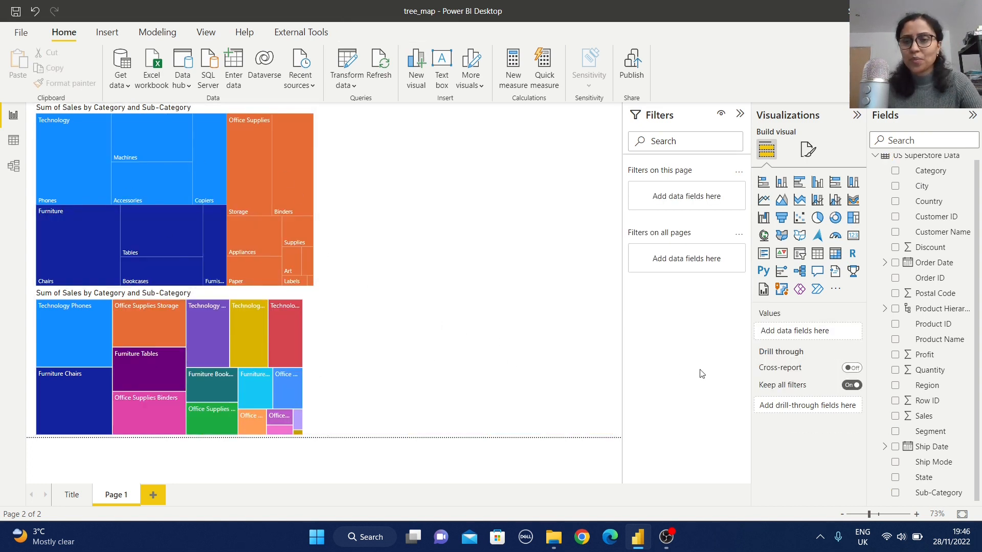
pyautogui.moveTo(817, 254)
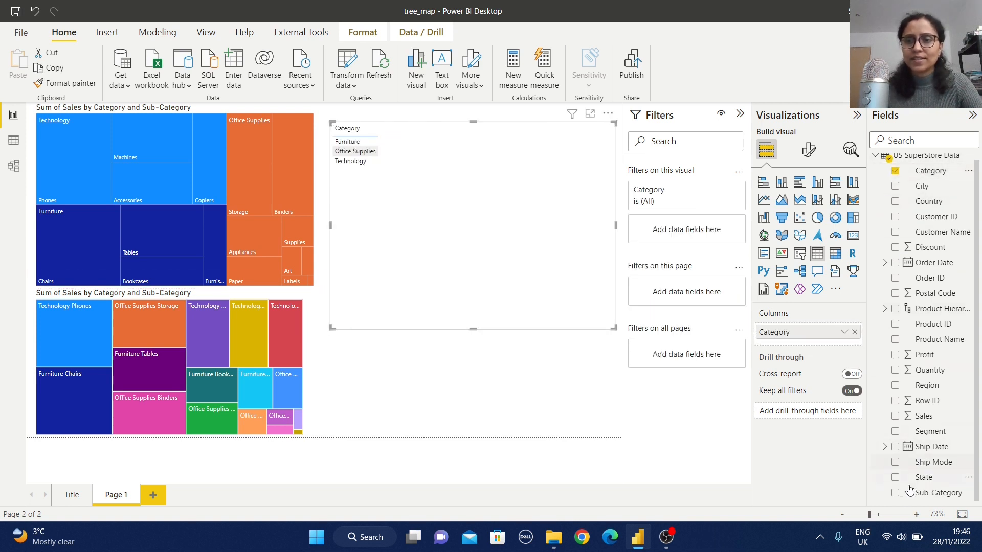
pyautogui.click(895, 492)
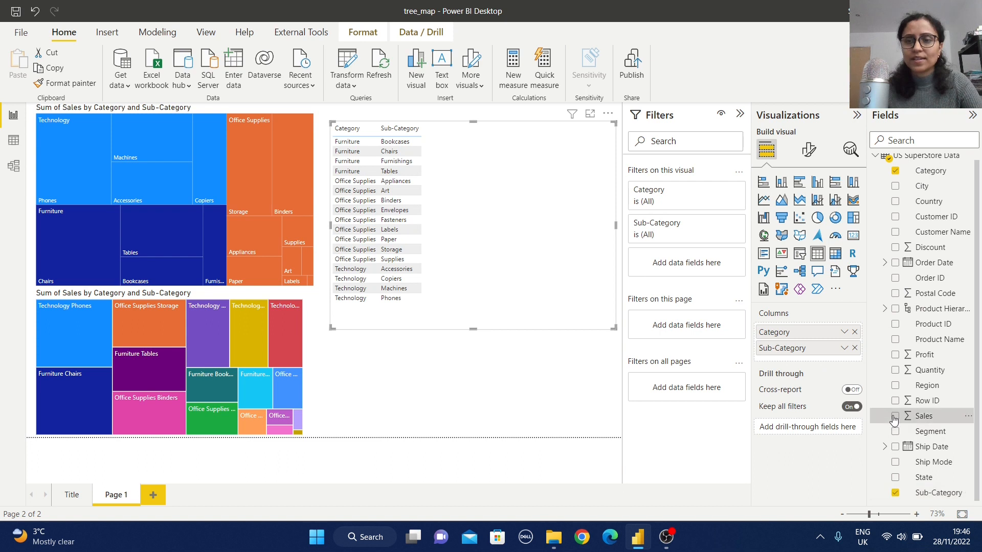
pyautogui.click(895, 416)
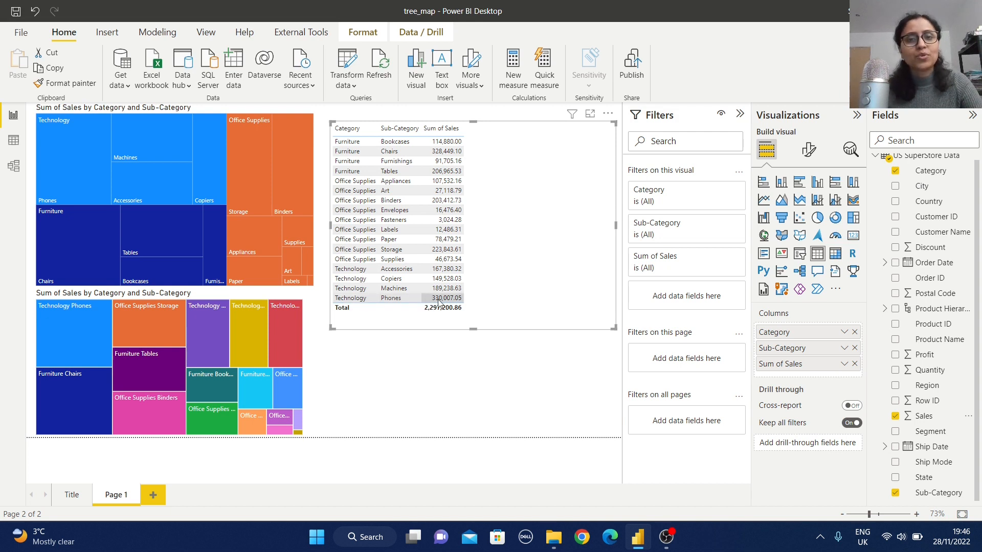
pyautogui.moveTo(446, 298)
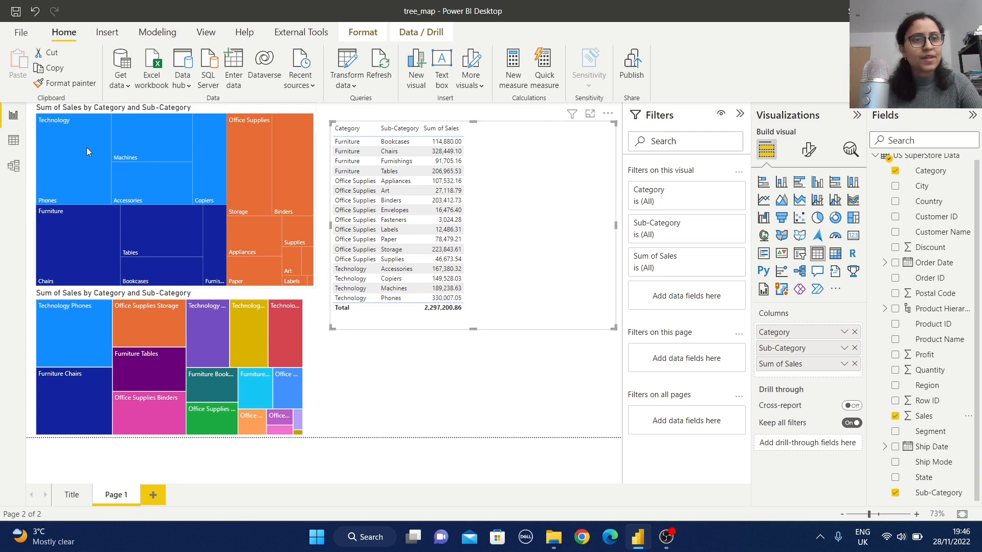
pyautogui.moveTo(71, 134)
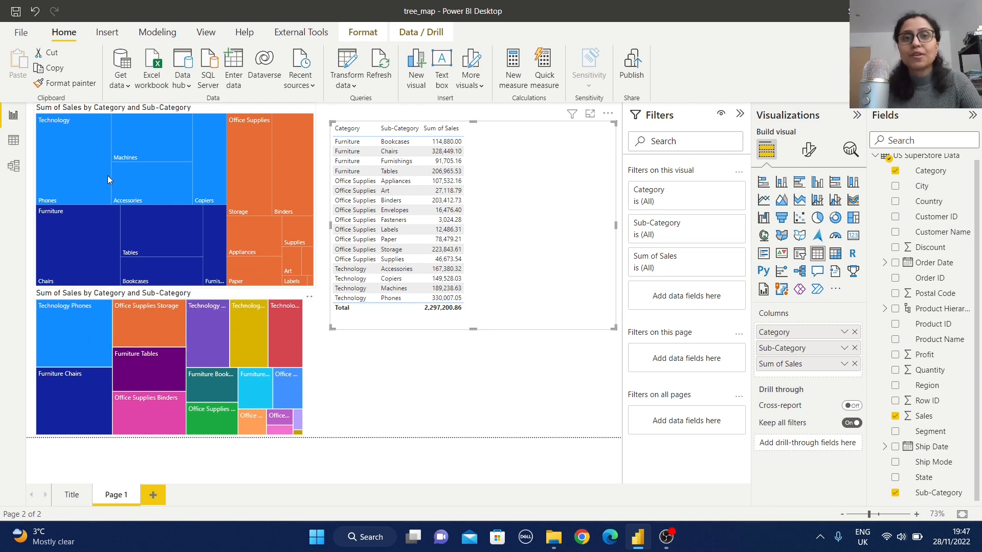
pyautogui.moveTo(87, 134)
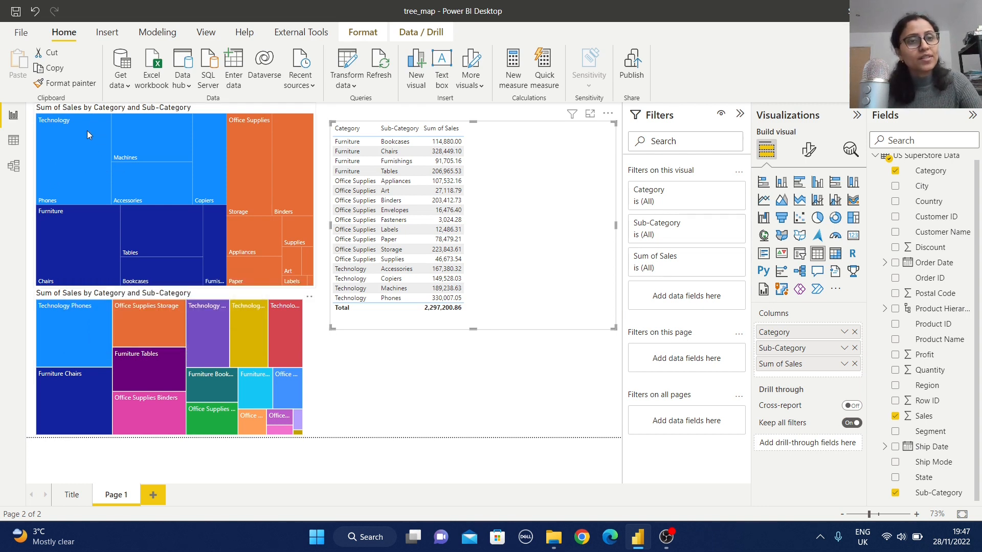
pyautogui.moveTo(86, 150)
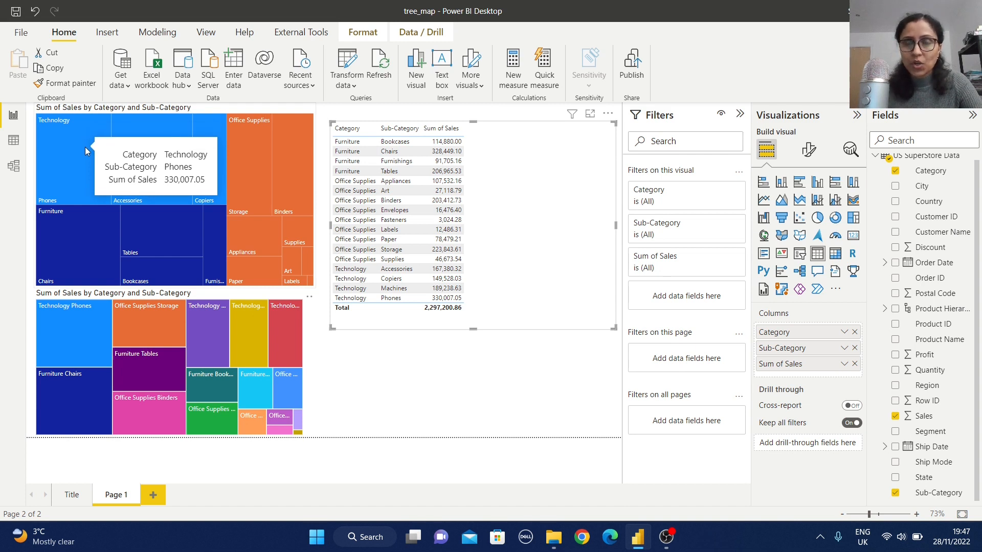
pyautogui.moveTo(229, 359)
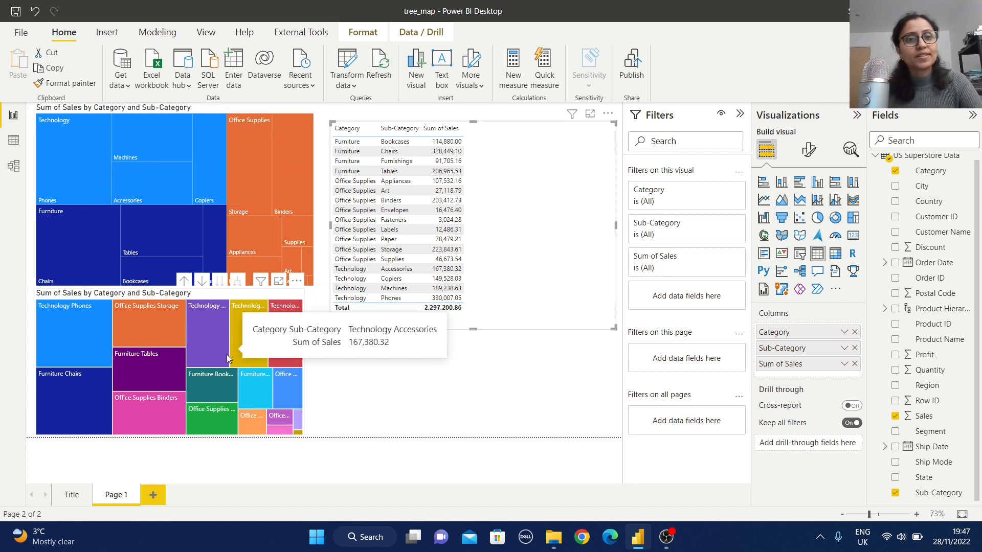
pyautogui.moveTo(165, 317)
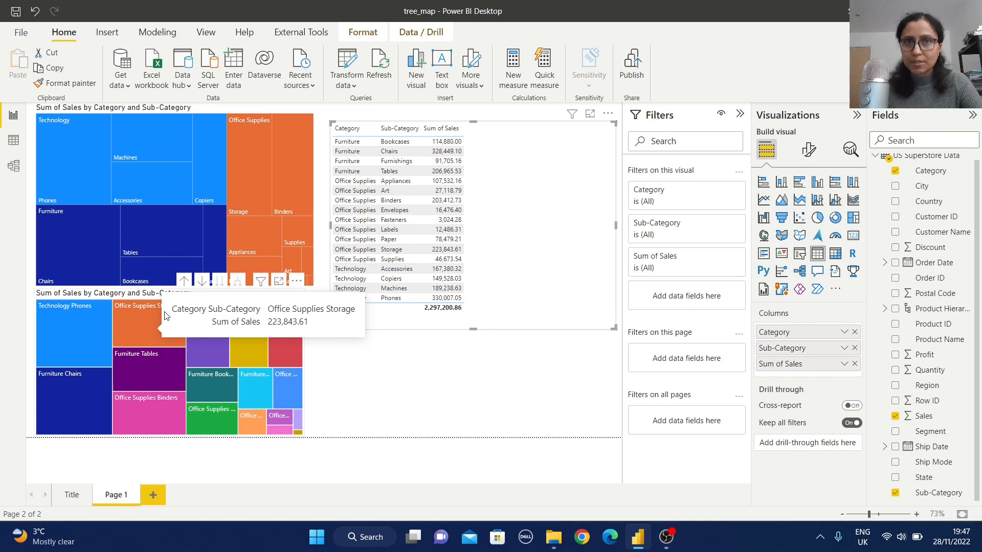
pyautogui.moveTo(394, 424)
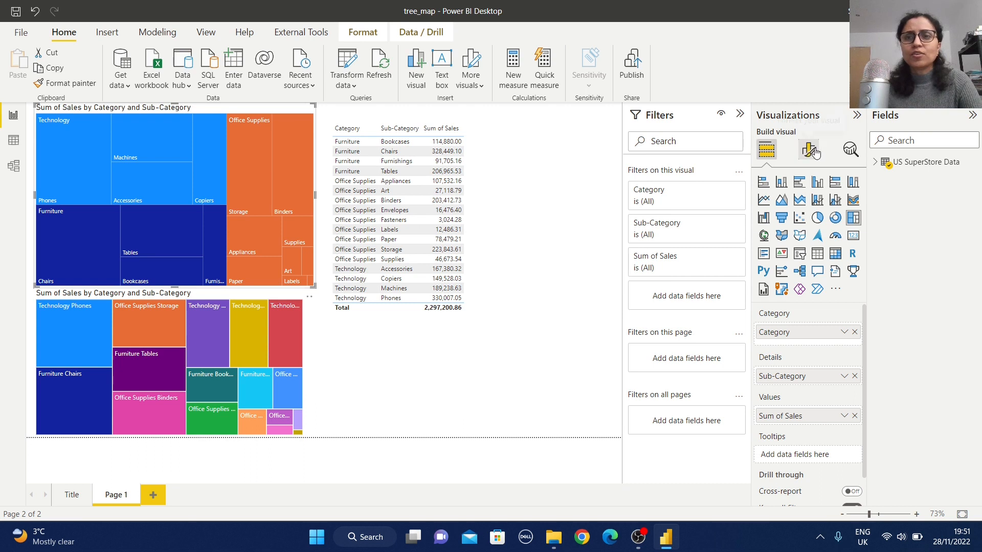
pyautogui.moveTo(810, 150)
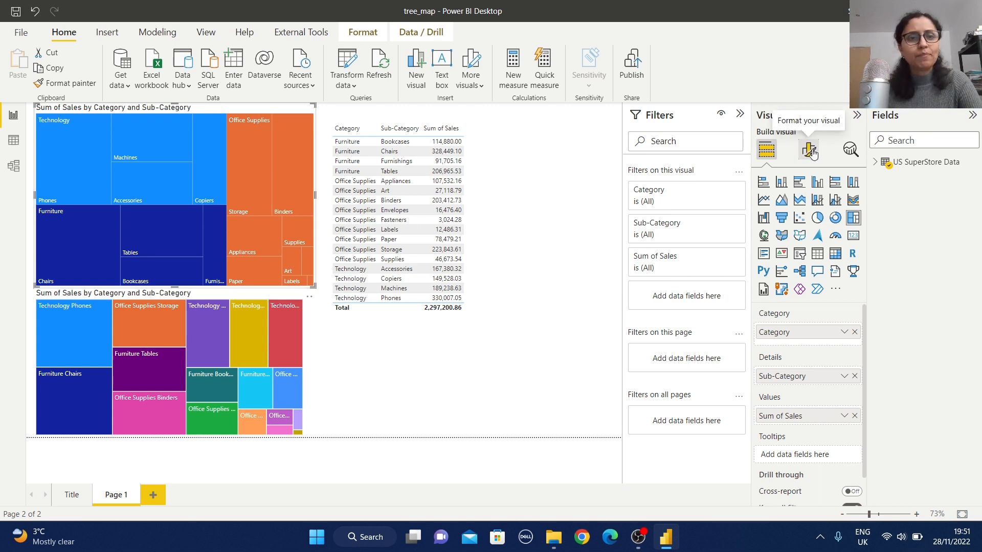
# Turn on the top treemap's Category legend and data labels, like Phones 330.01K
pyautogui.click(809, 150)
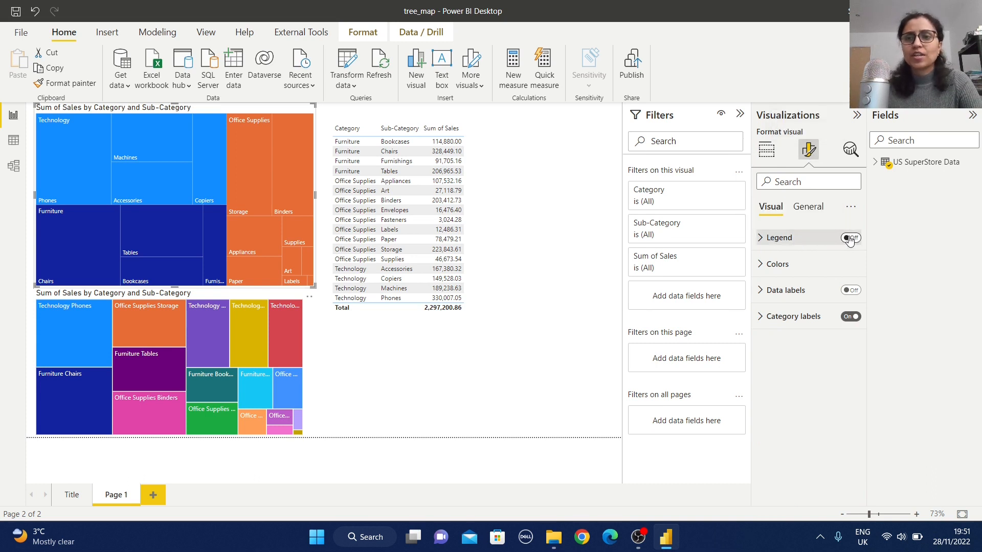
pyautogui.click(851, 237)
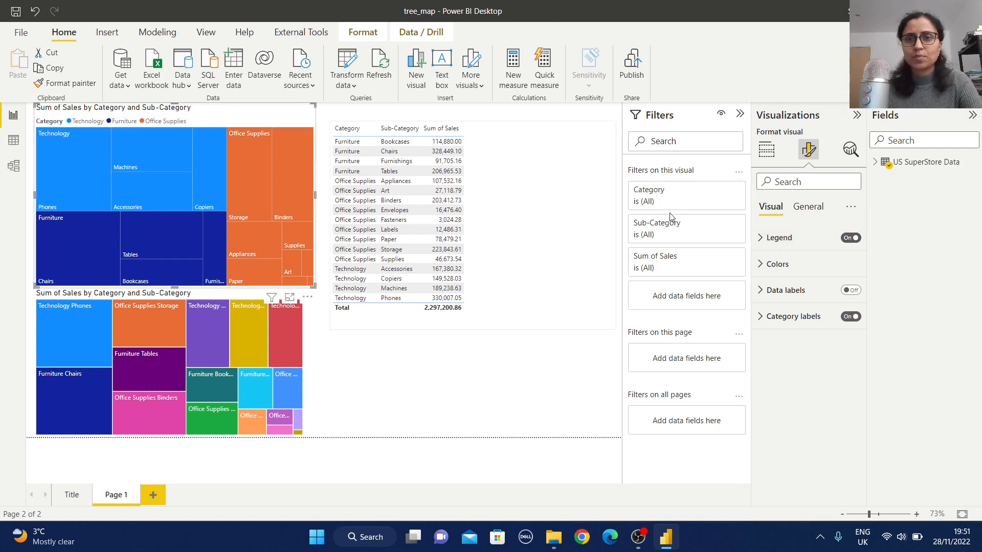
pyautogui.click(776, 264)
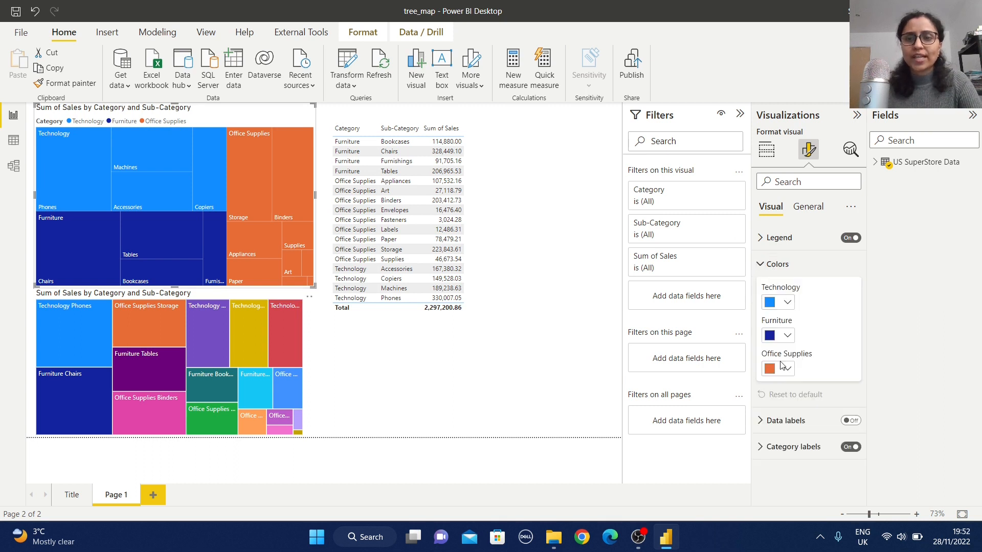
pyautogui.click(773, 264)
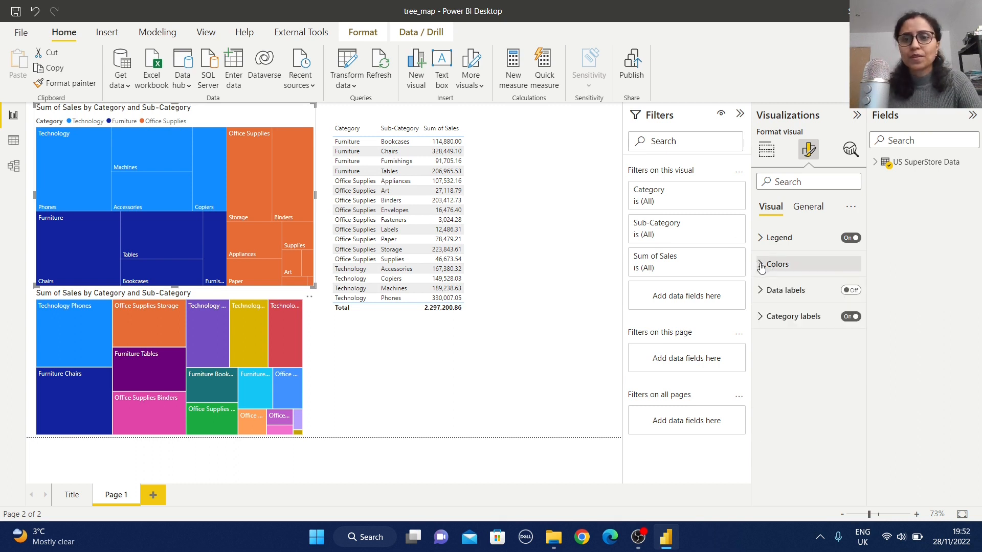
pyautogui.click(850, 290)
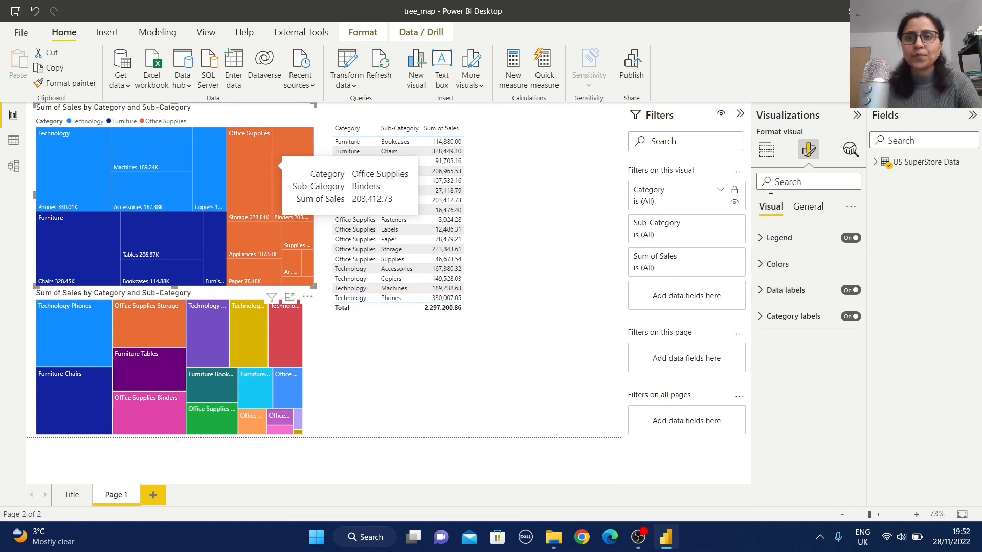
pyautogui.click(809, 207)
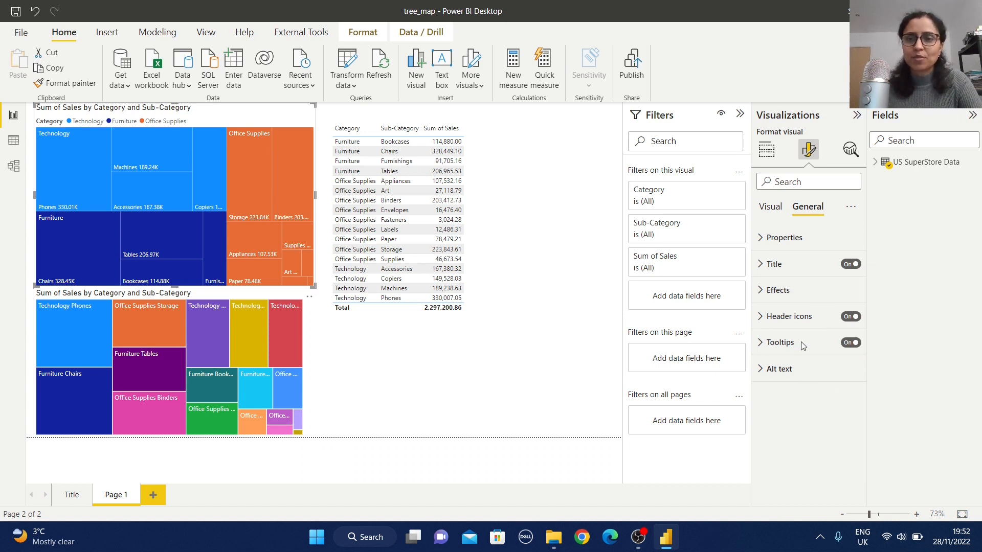
pyautogui.moveTo(810, 392)
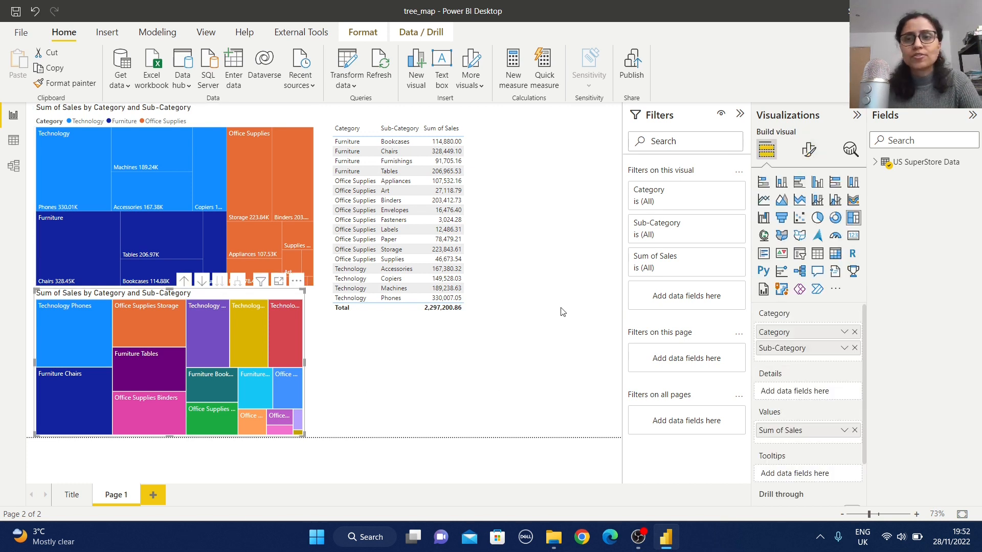
# Turn on the bottom treemap's Category Sub-Category legend and sales data labels
pyautogui.click(808, 150)
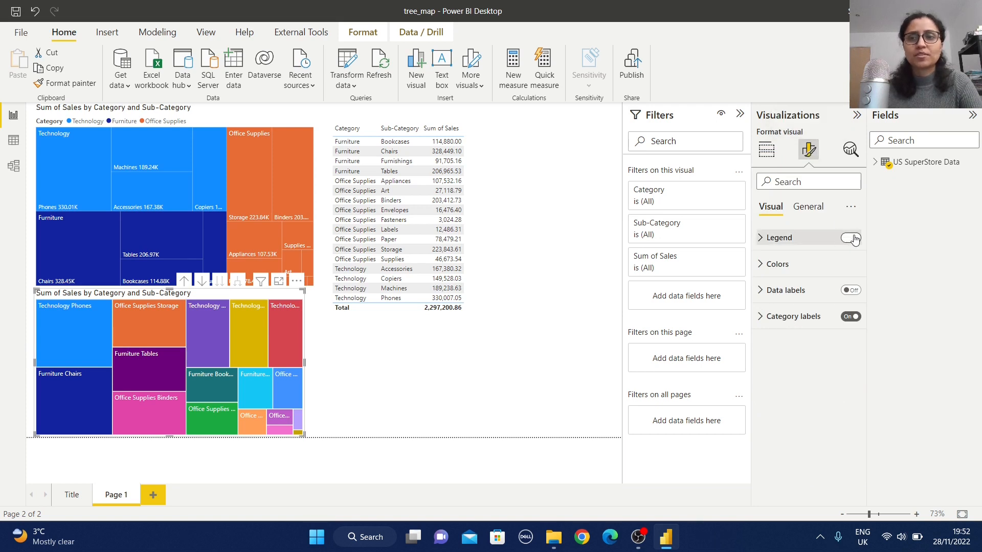
pyautogui.click(850, 238)
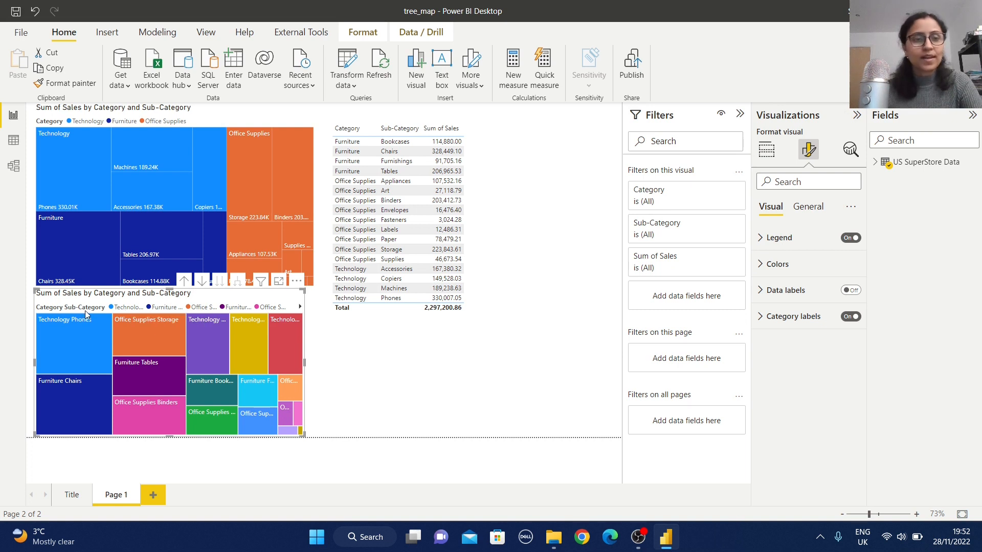
pyautogui.moveTo(125, 307)
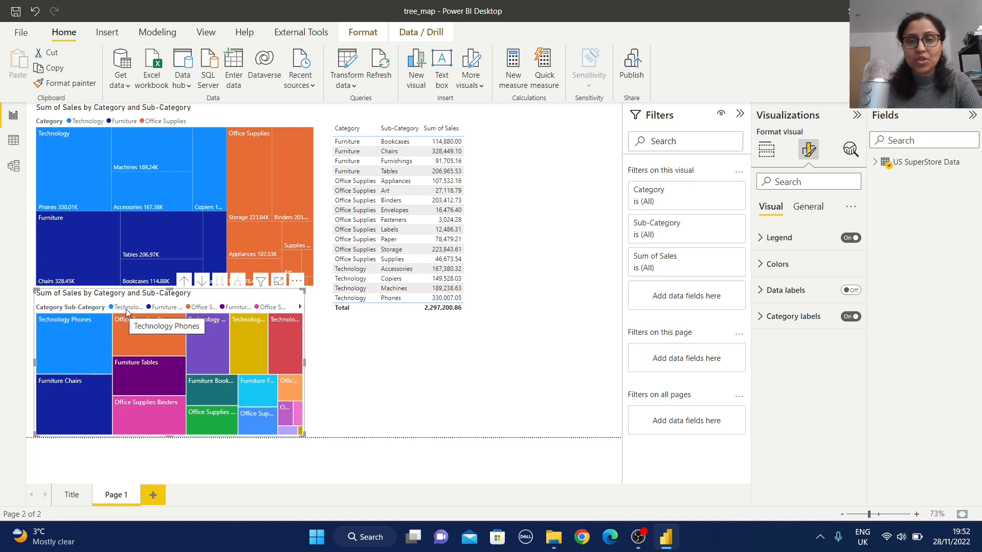
pyautogui.moveTo(109, 338)
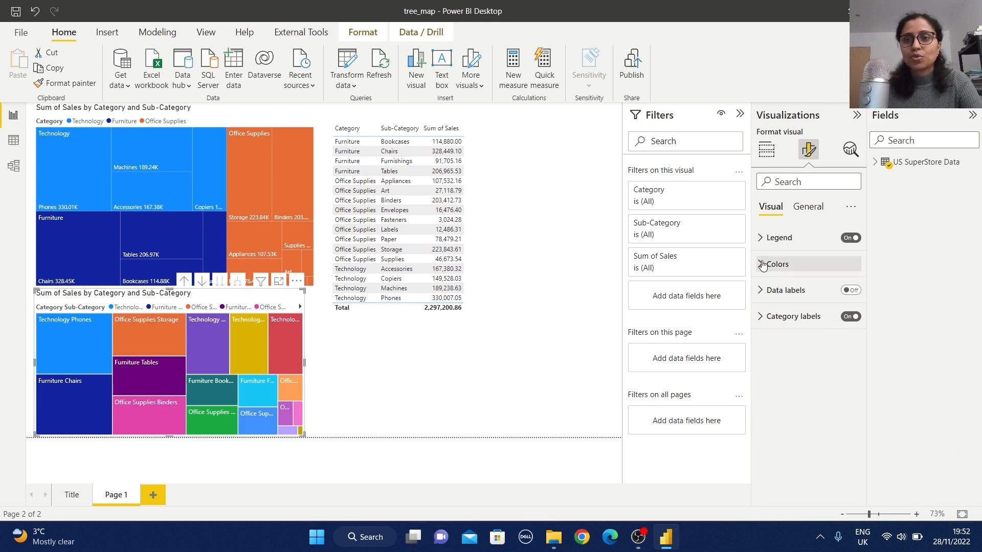
pyautogui.click(779, 264)
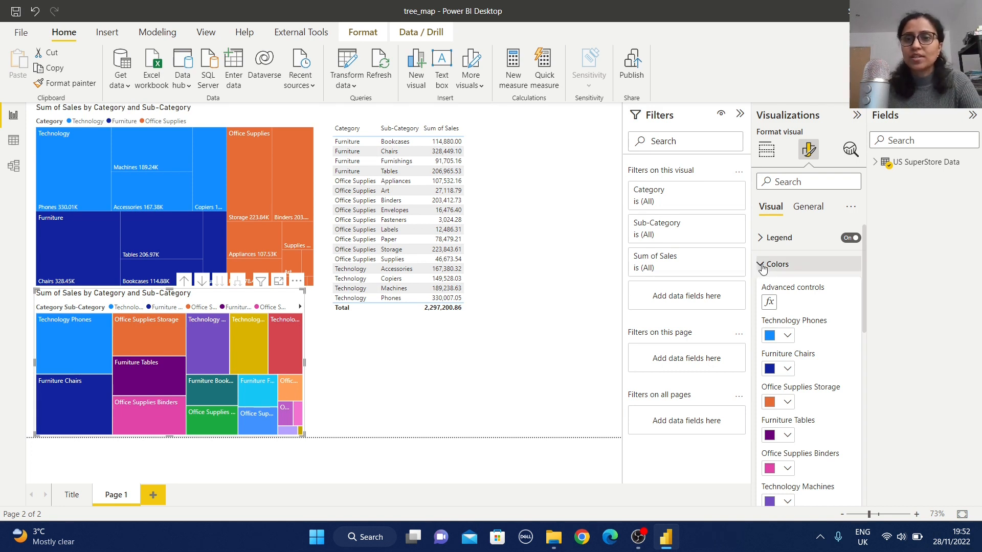
pyautogui.click(761, 264)
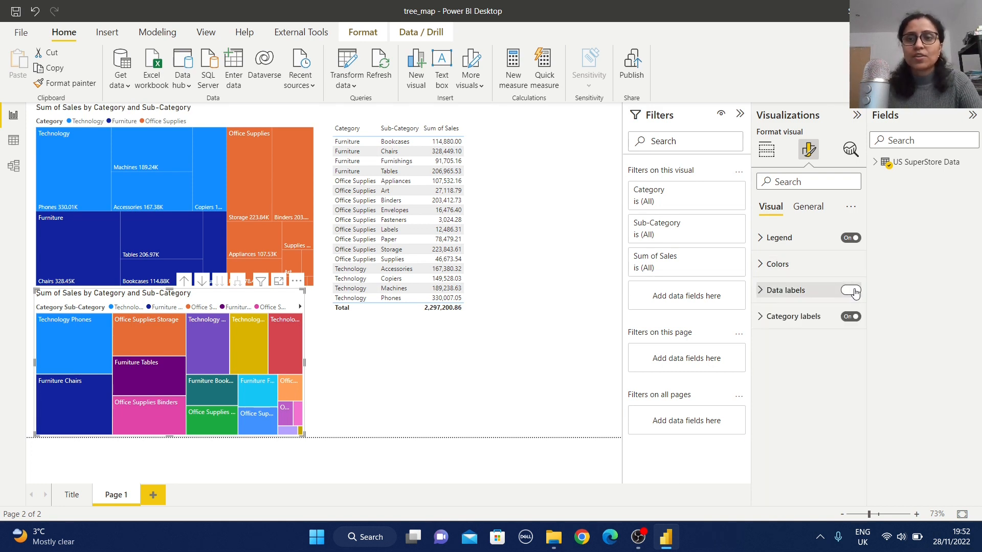
pyautogui.click(850, 290)
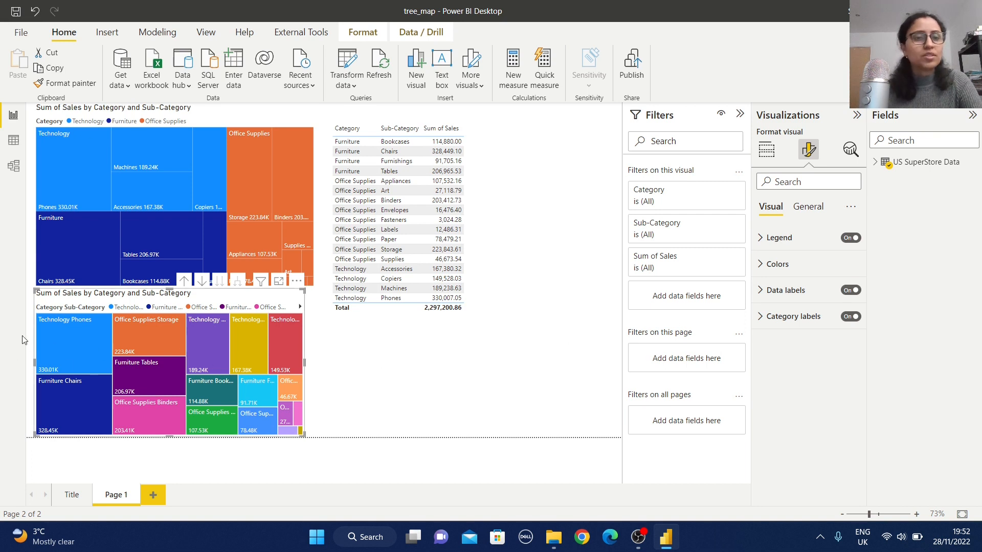